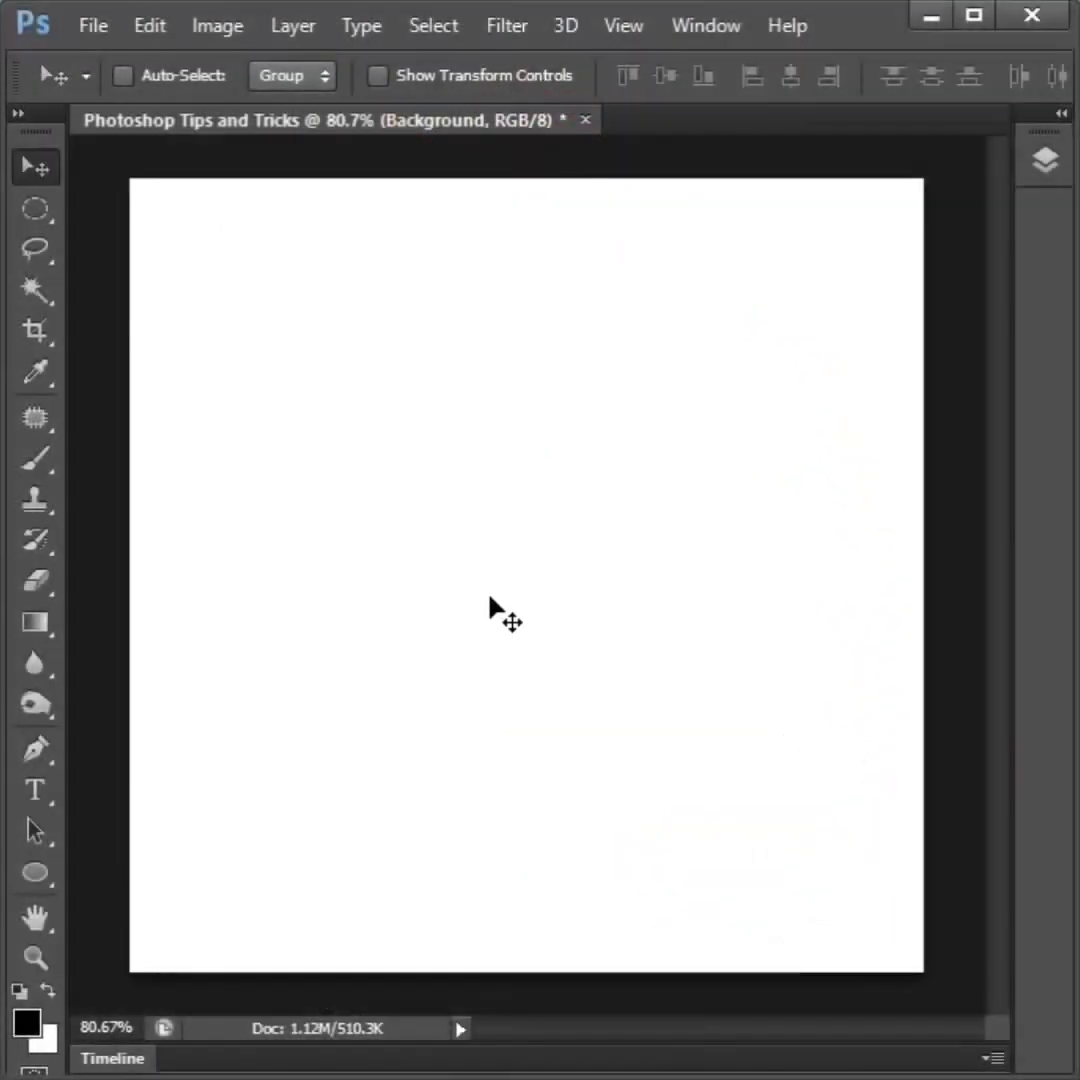
Turn on rulers along the canvas edges and enable snapping from the View menu.
left_click(623, 25)
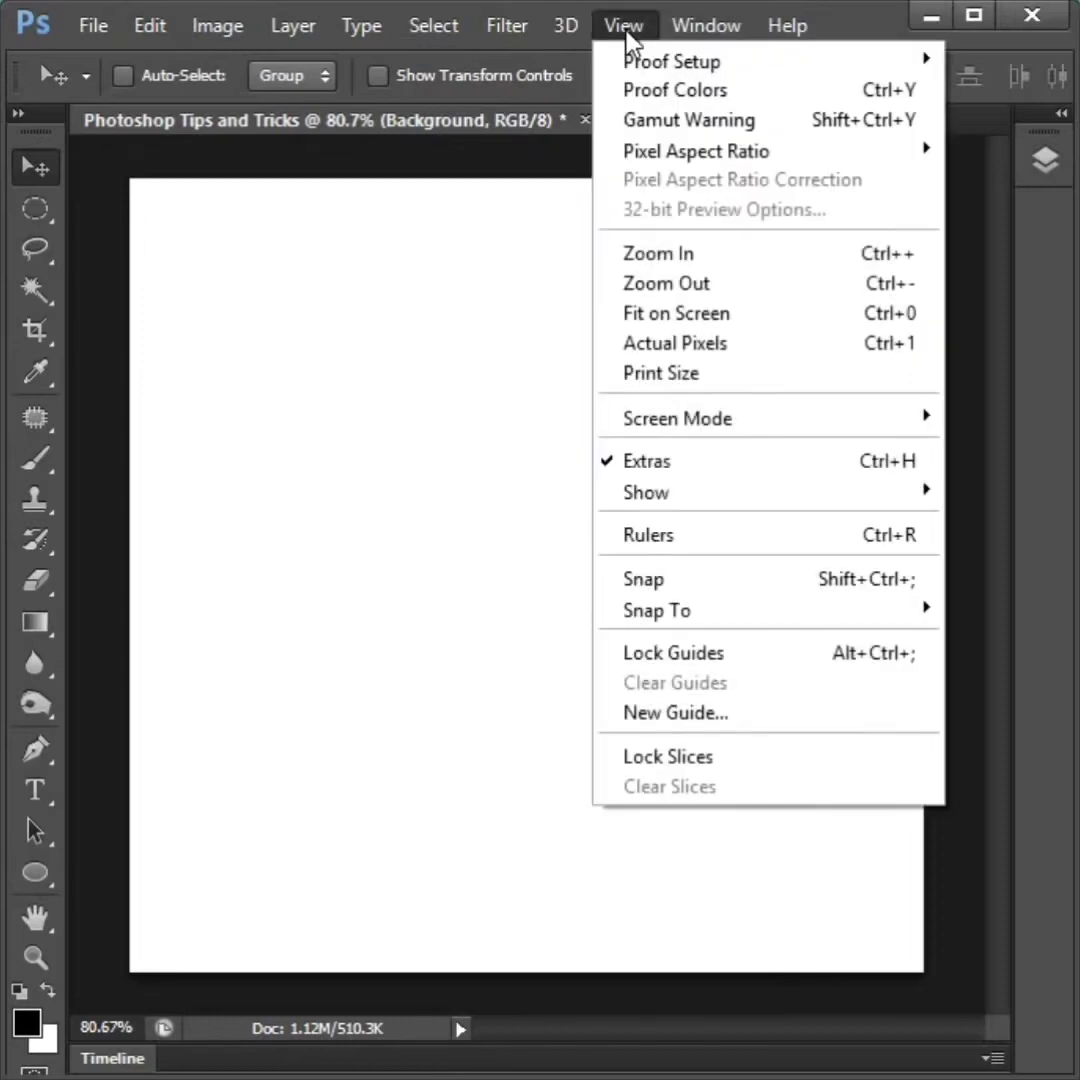
mouse_move(671, 541)
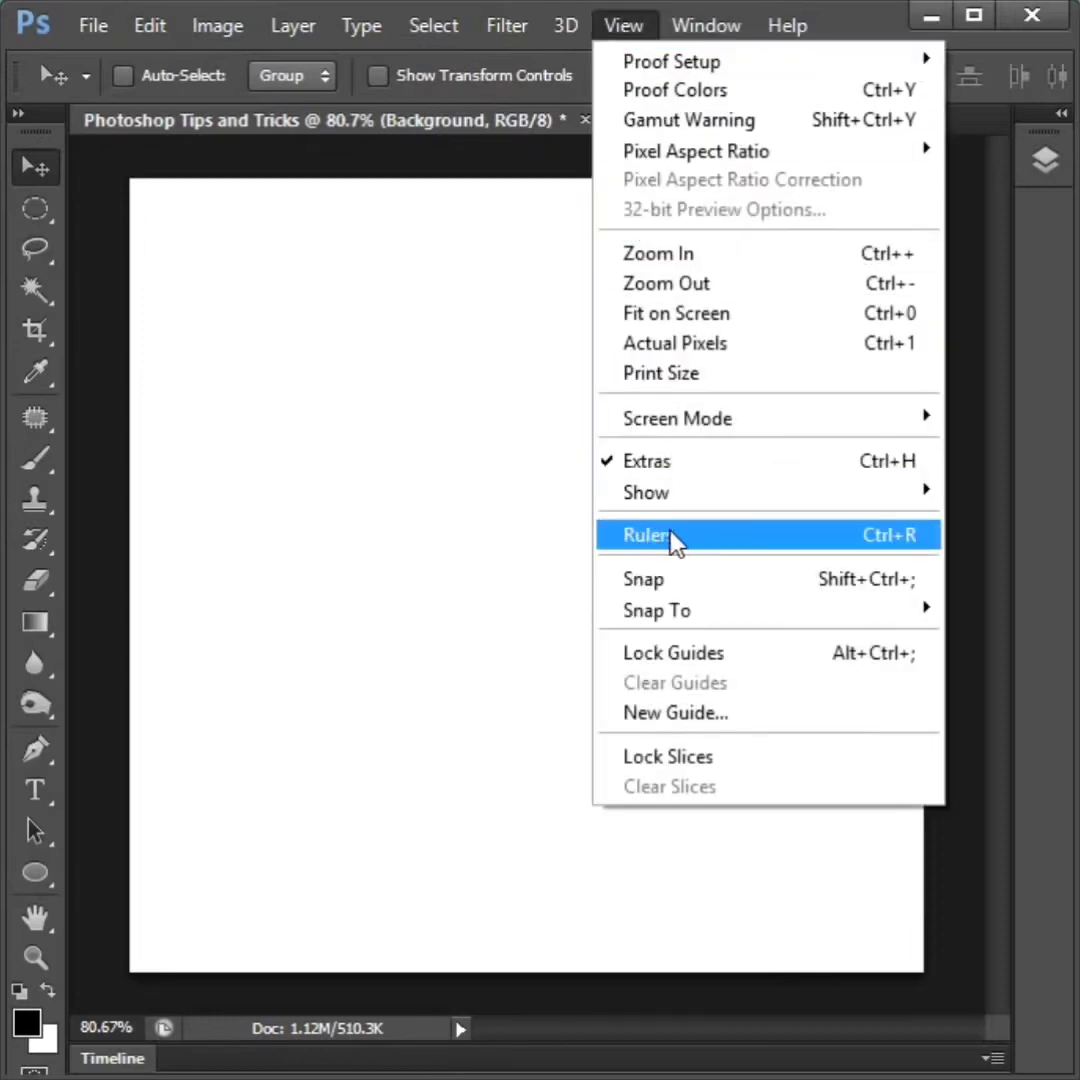
left_click(667, 535)
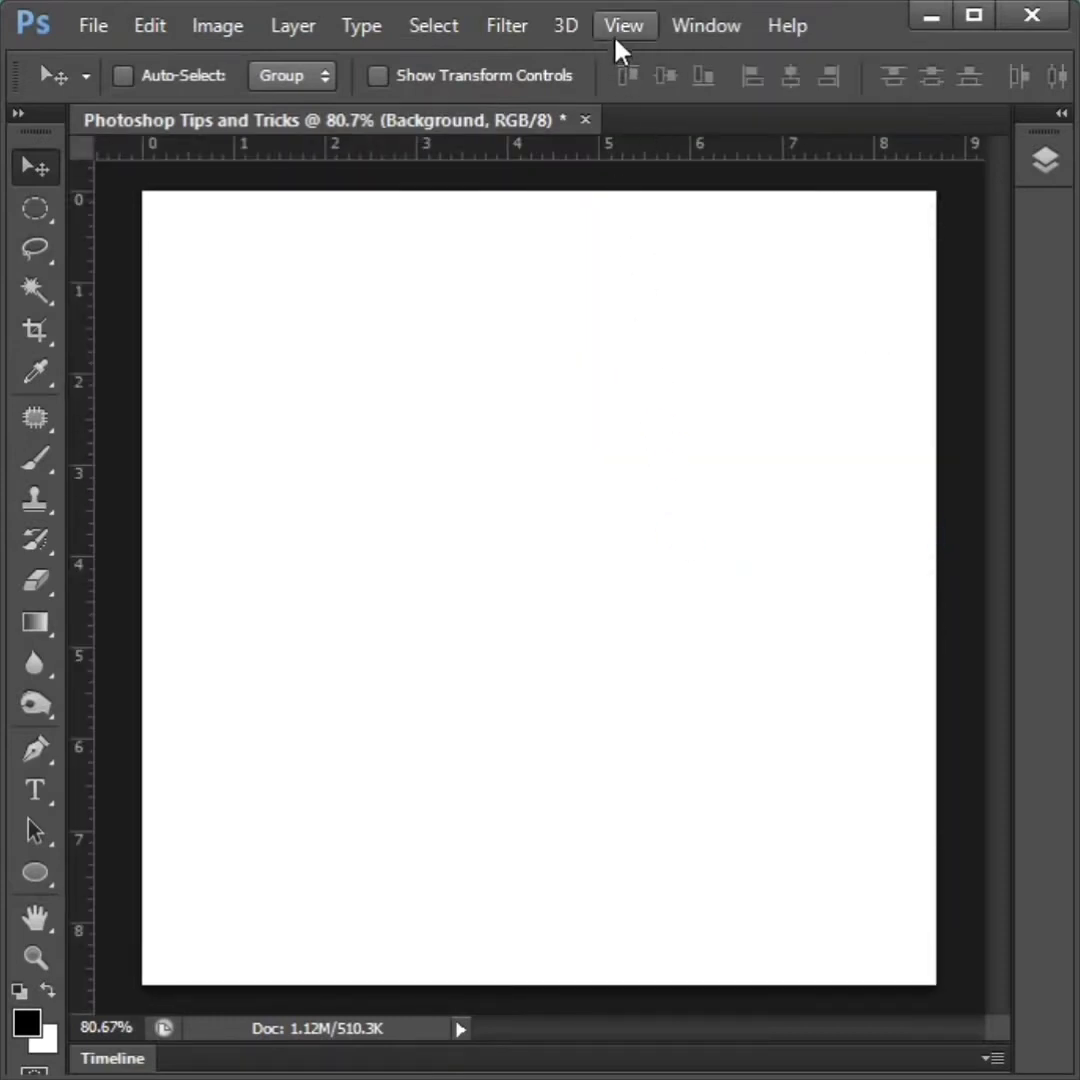
left_click(624, 25)
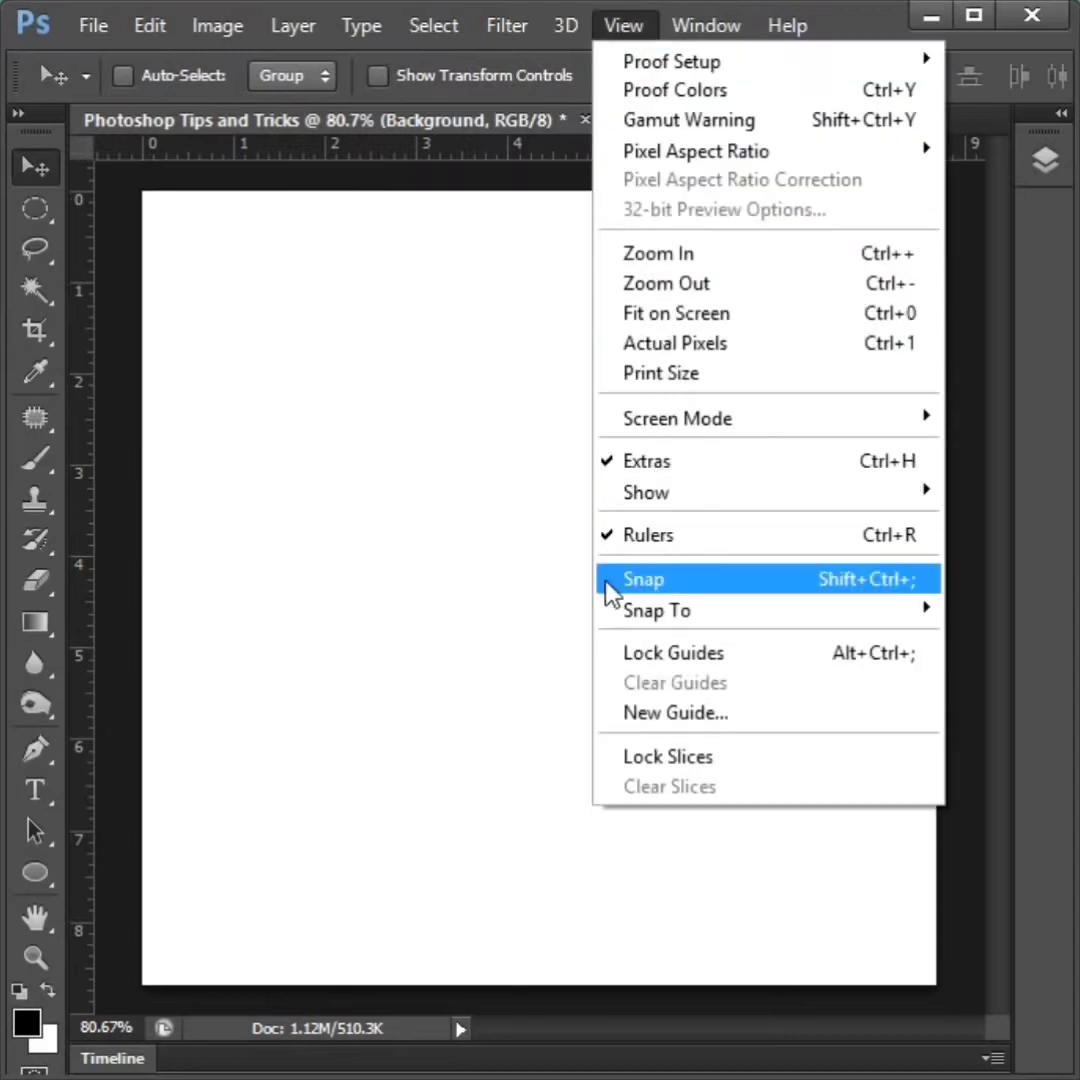
left_click(645, 579)
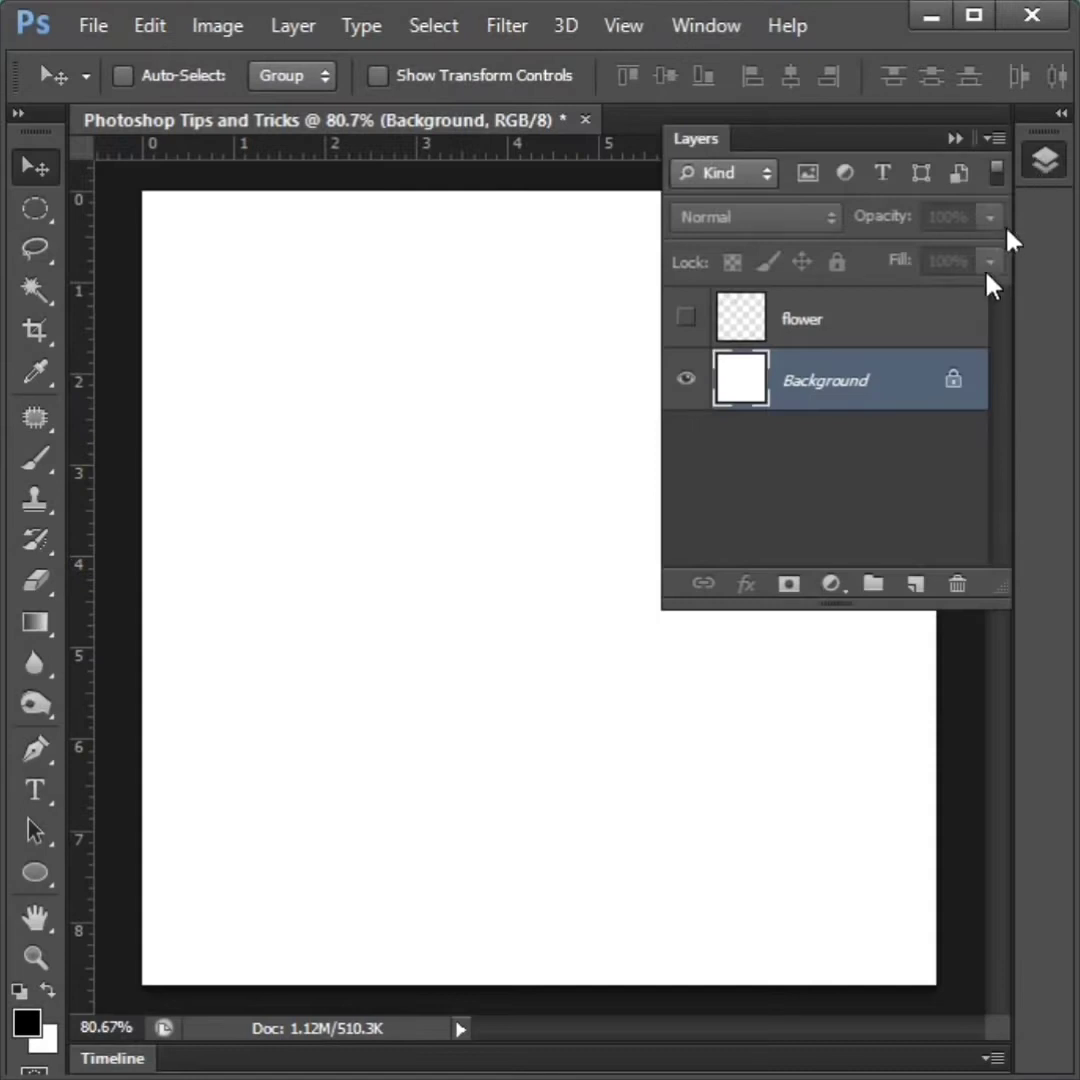
Add Layer 1 and drag a large circular selection across the canvas middle.
left_click(914, 584)
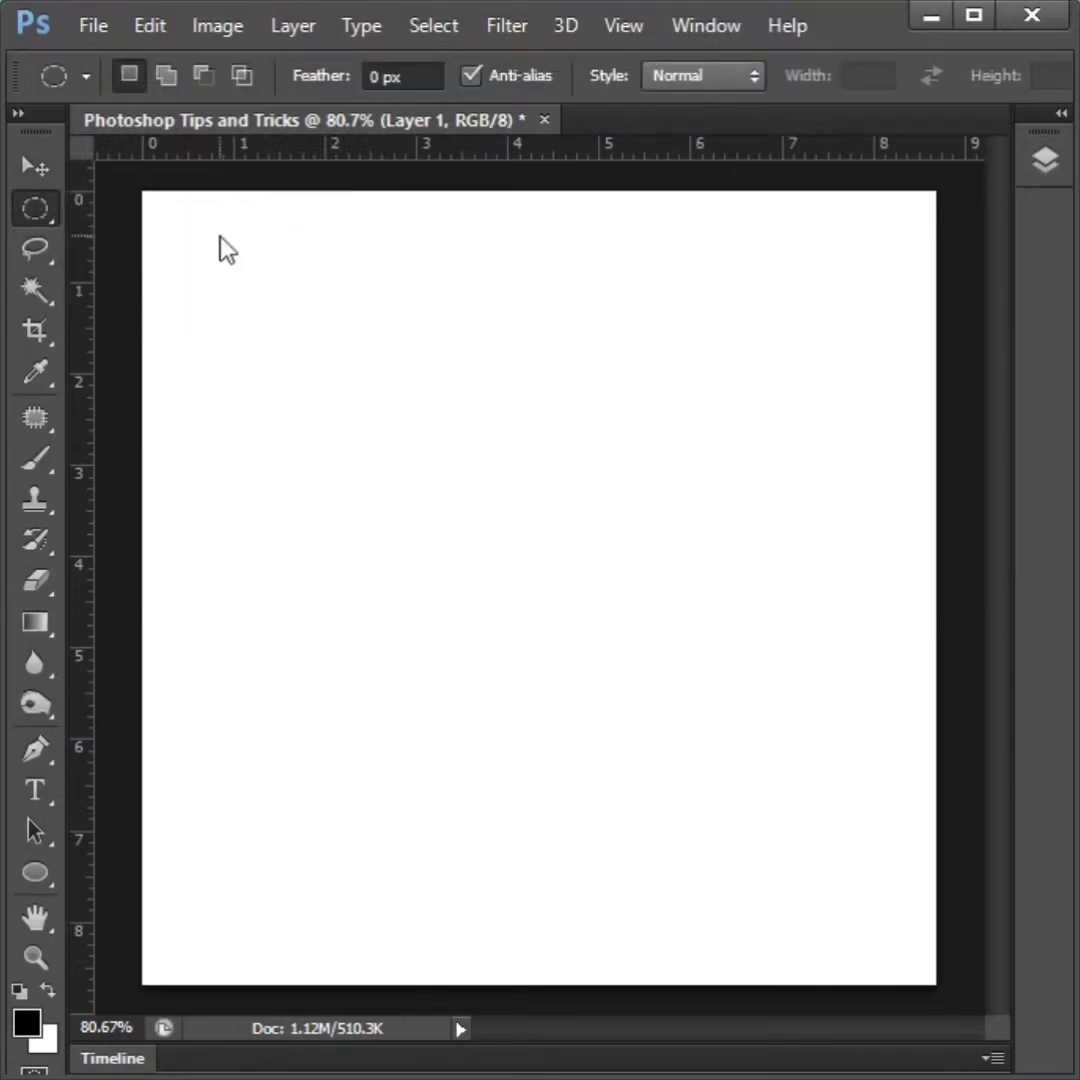
left_click_drag(235, 345, 590, 665)
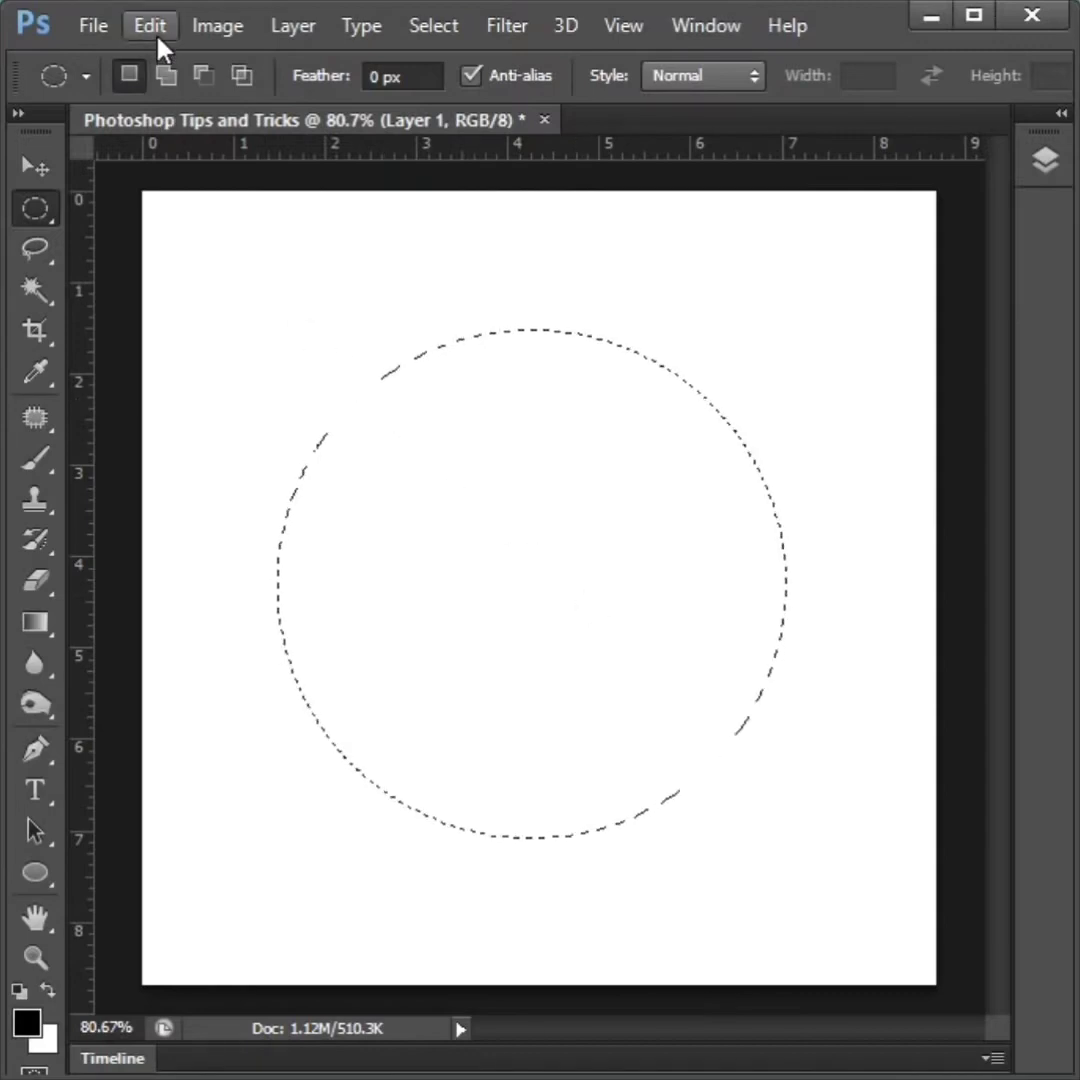
Stroke the circular selection with a 4 px black center stroke.
left_click(148, 25)
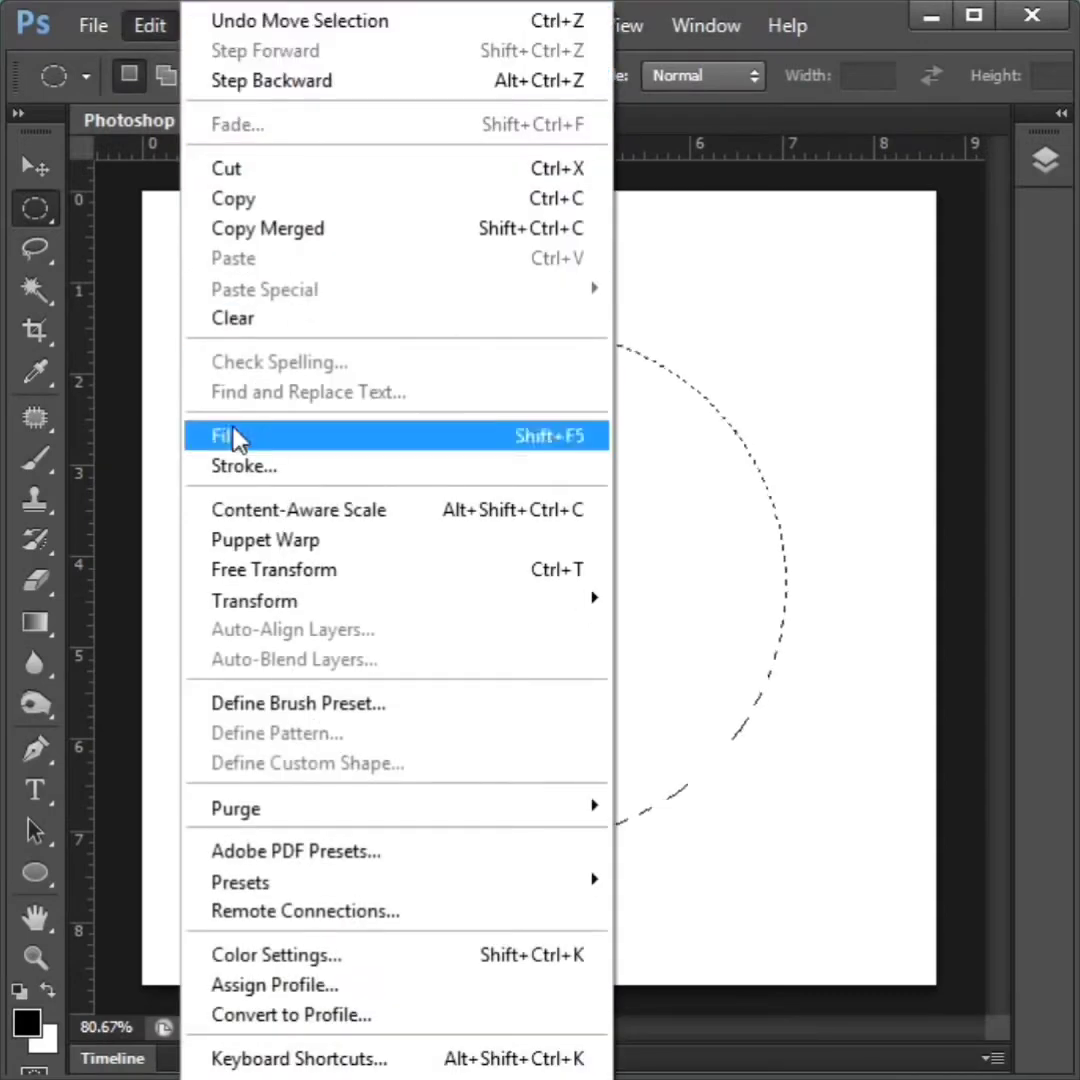
left_click(243, 466)
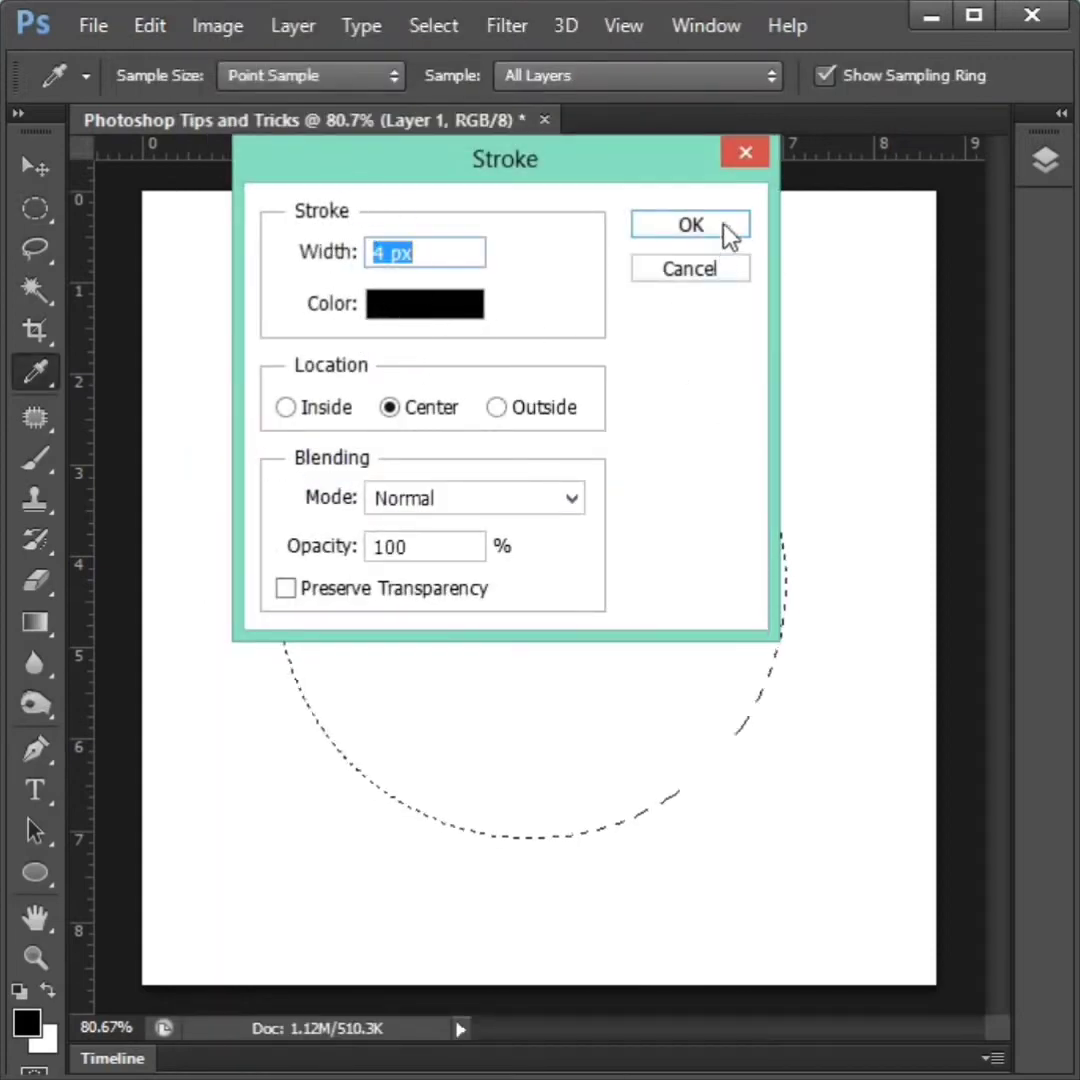
left_click(689, 223)
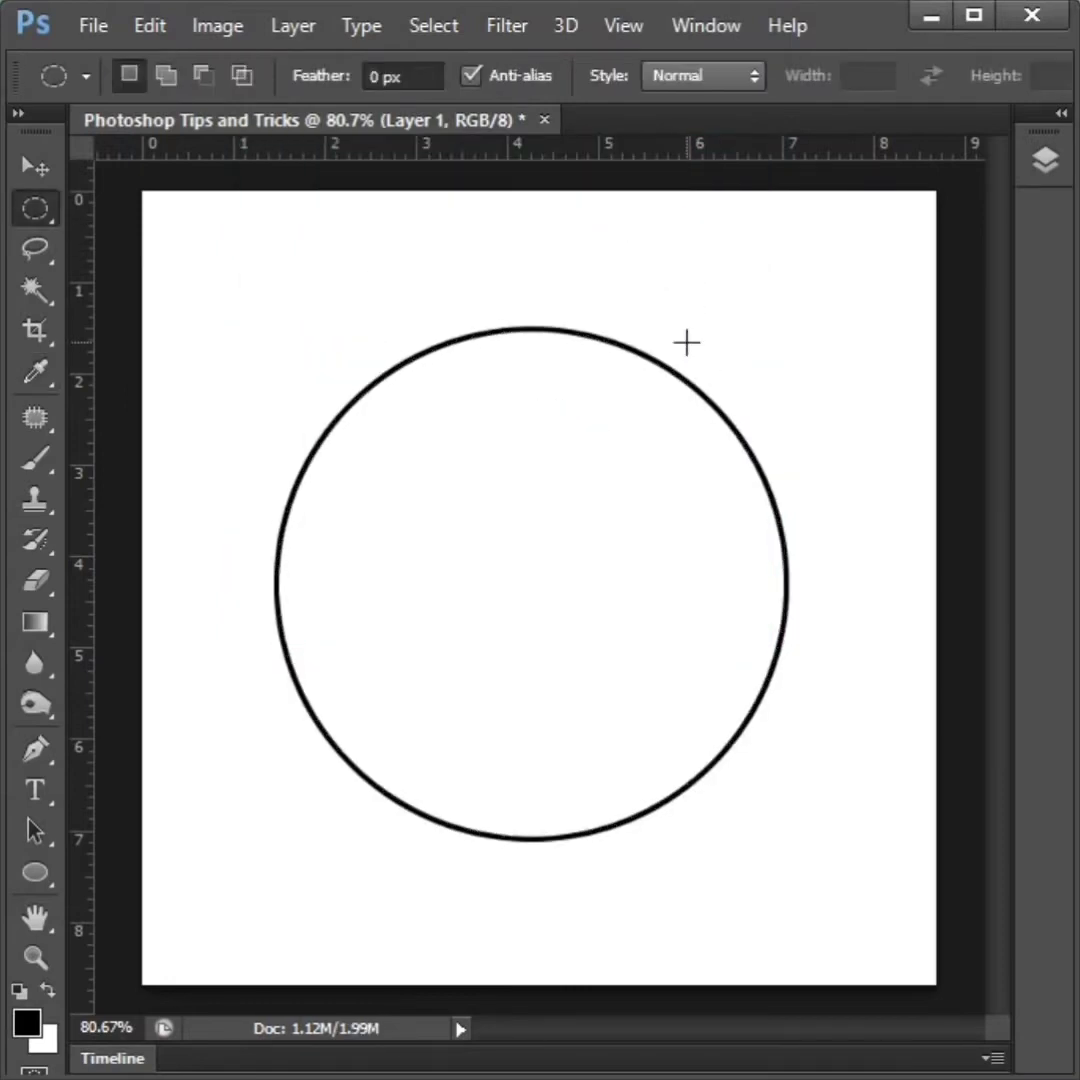
mouse_move(672, 174)
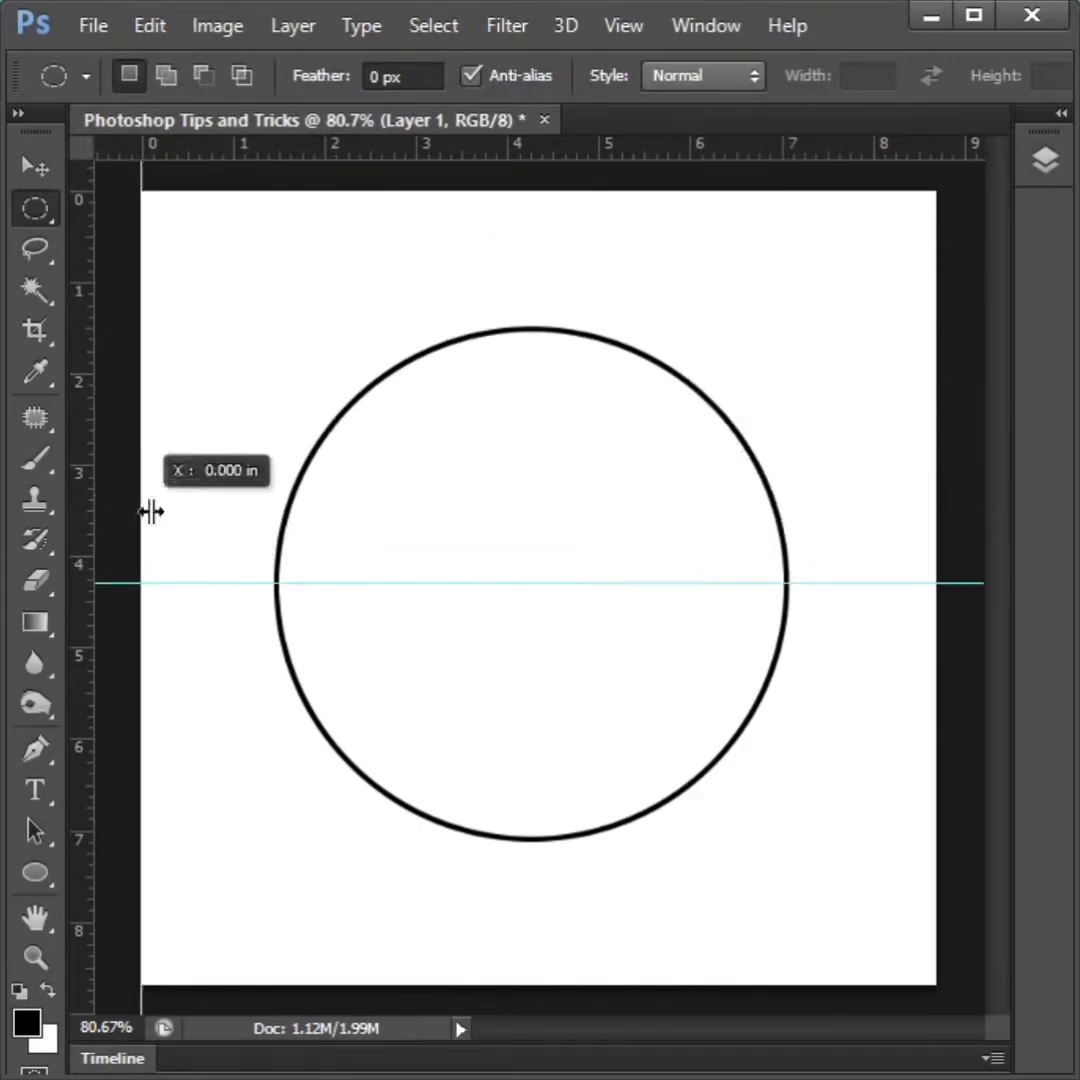
Drag a vertical guide out from the ruler through the circle's centre.
left_click_drag(150, 511, 531, 536)
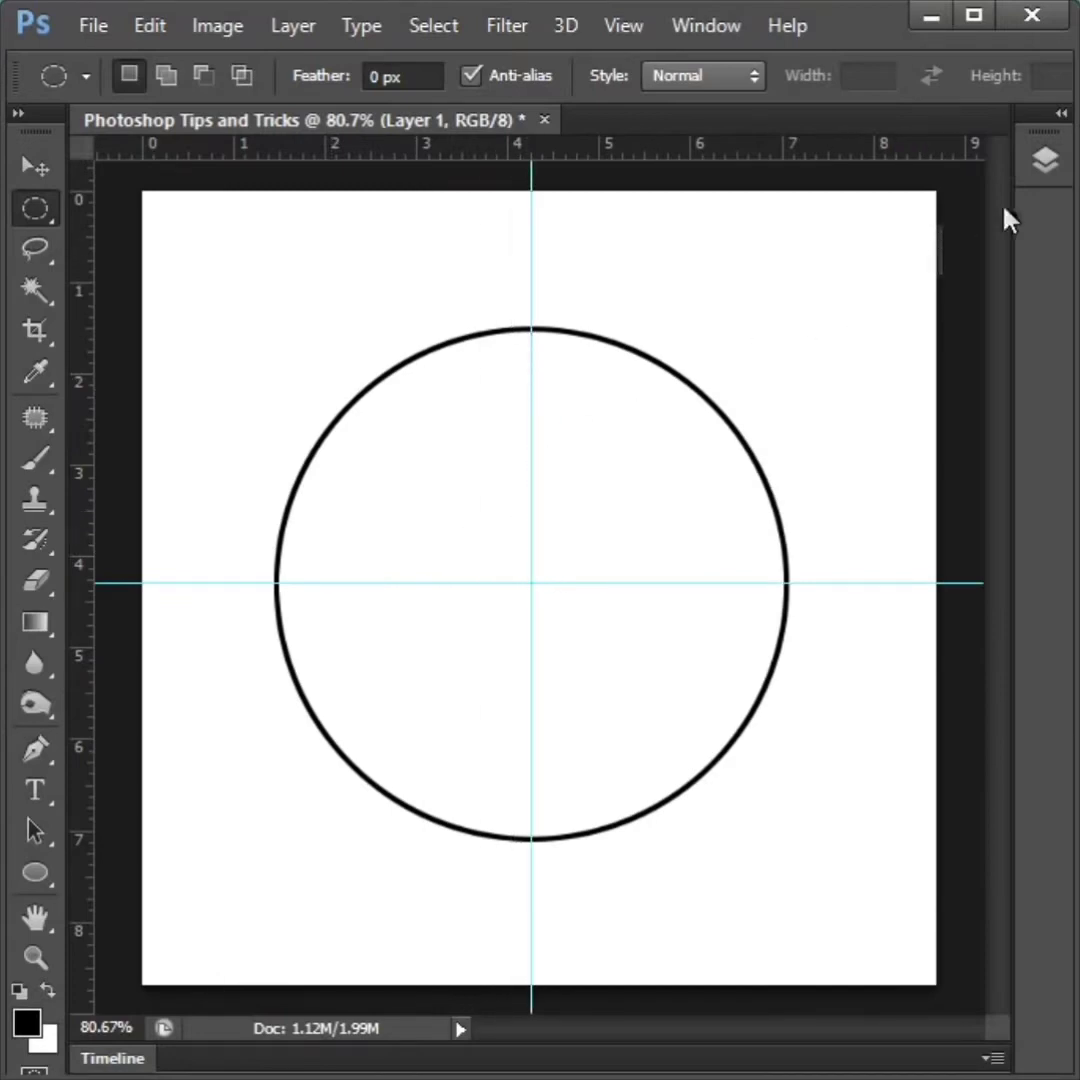
Make the hidden flower layer visible and select it for placing on the circle.
left_click(1043, 160)
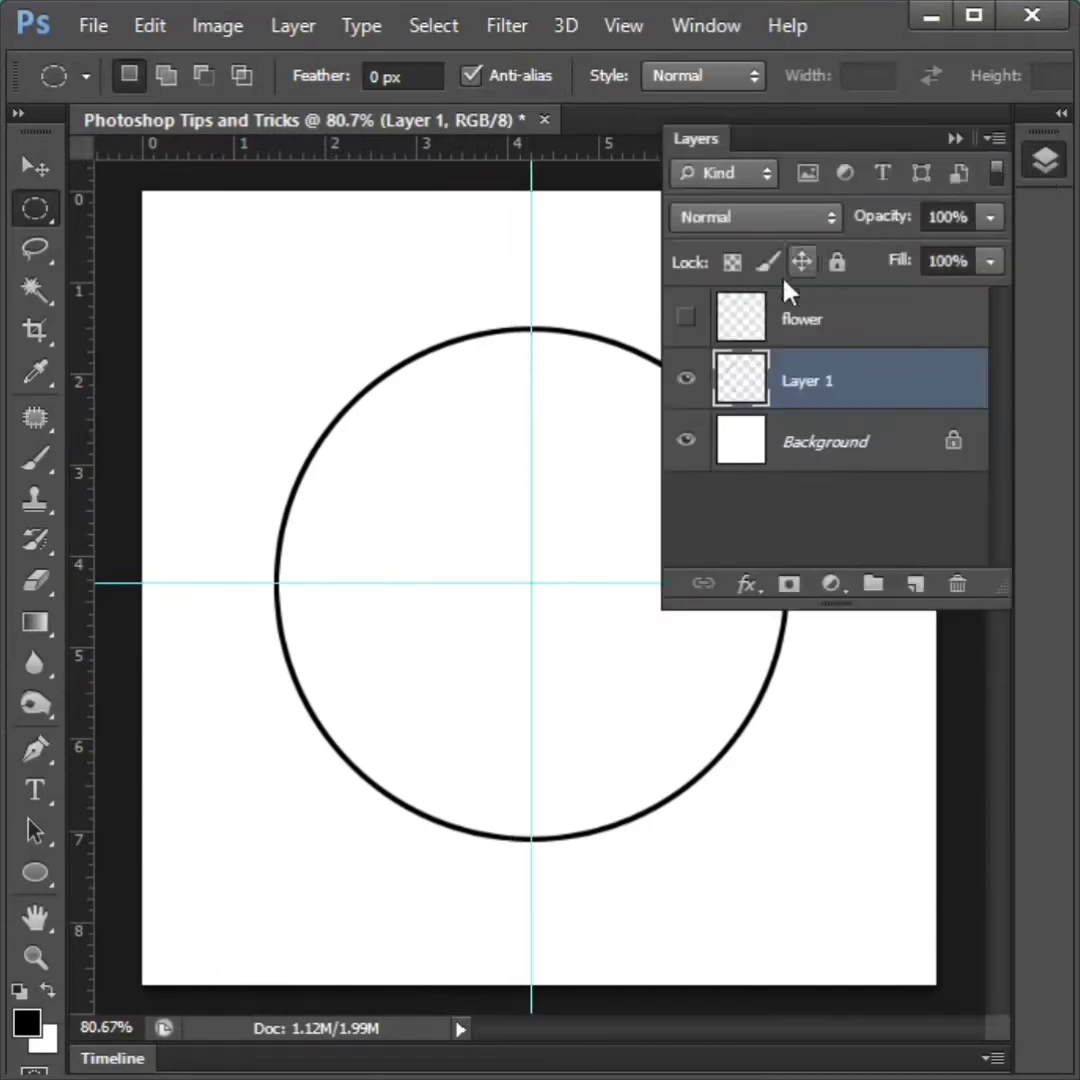
left_click(685, 318)
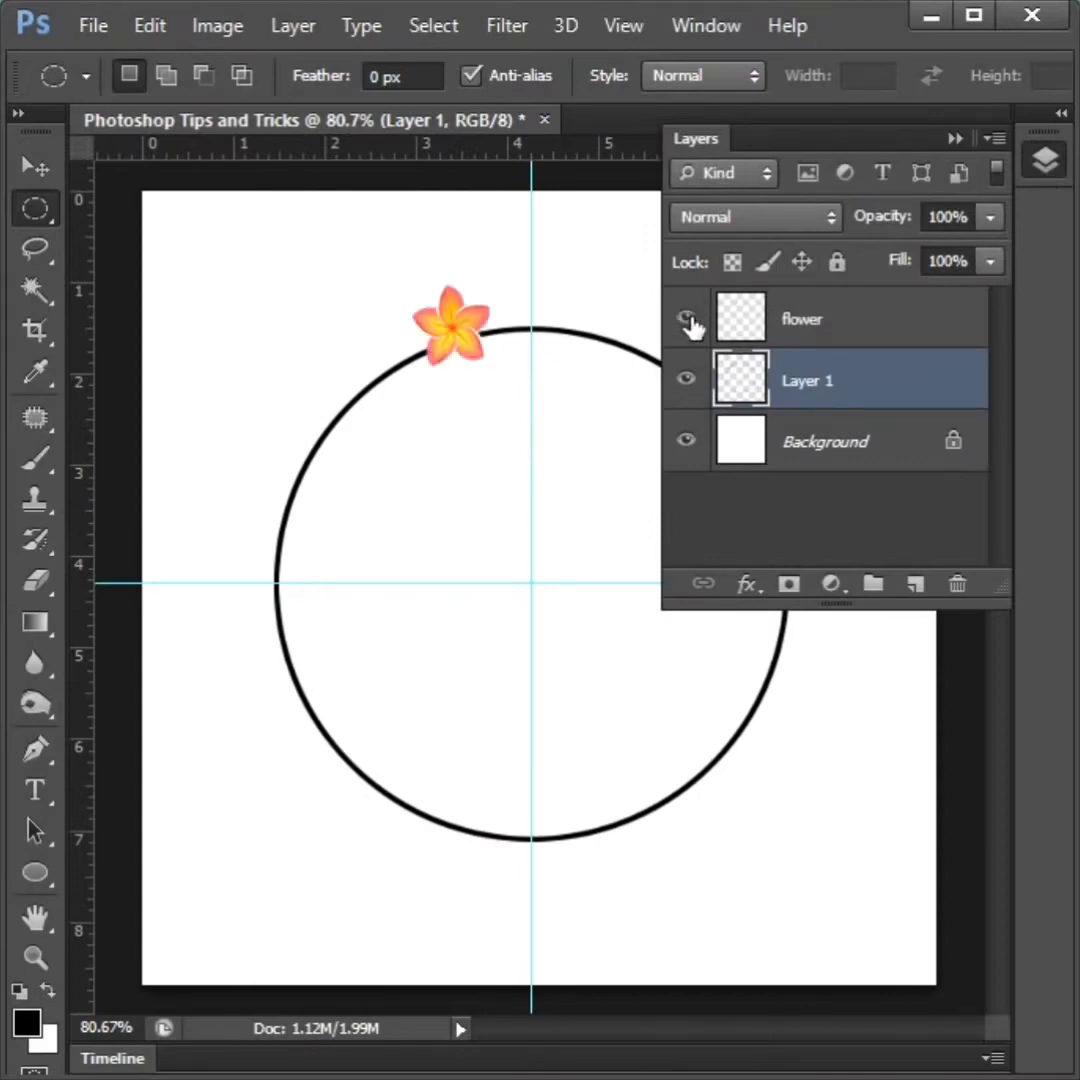
left_click(810, 318)
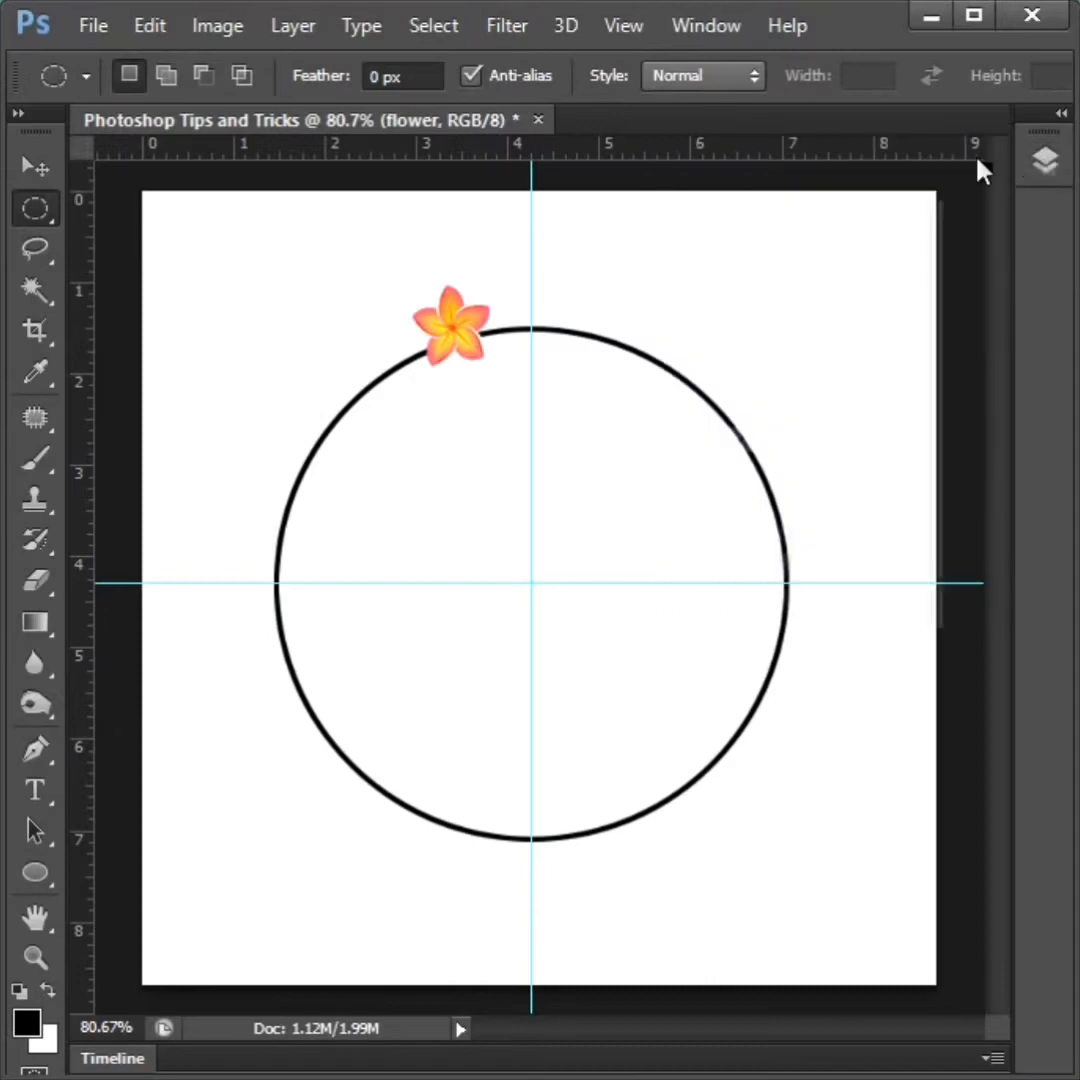
left_click(30, 168)
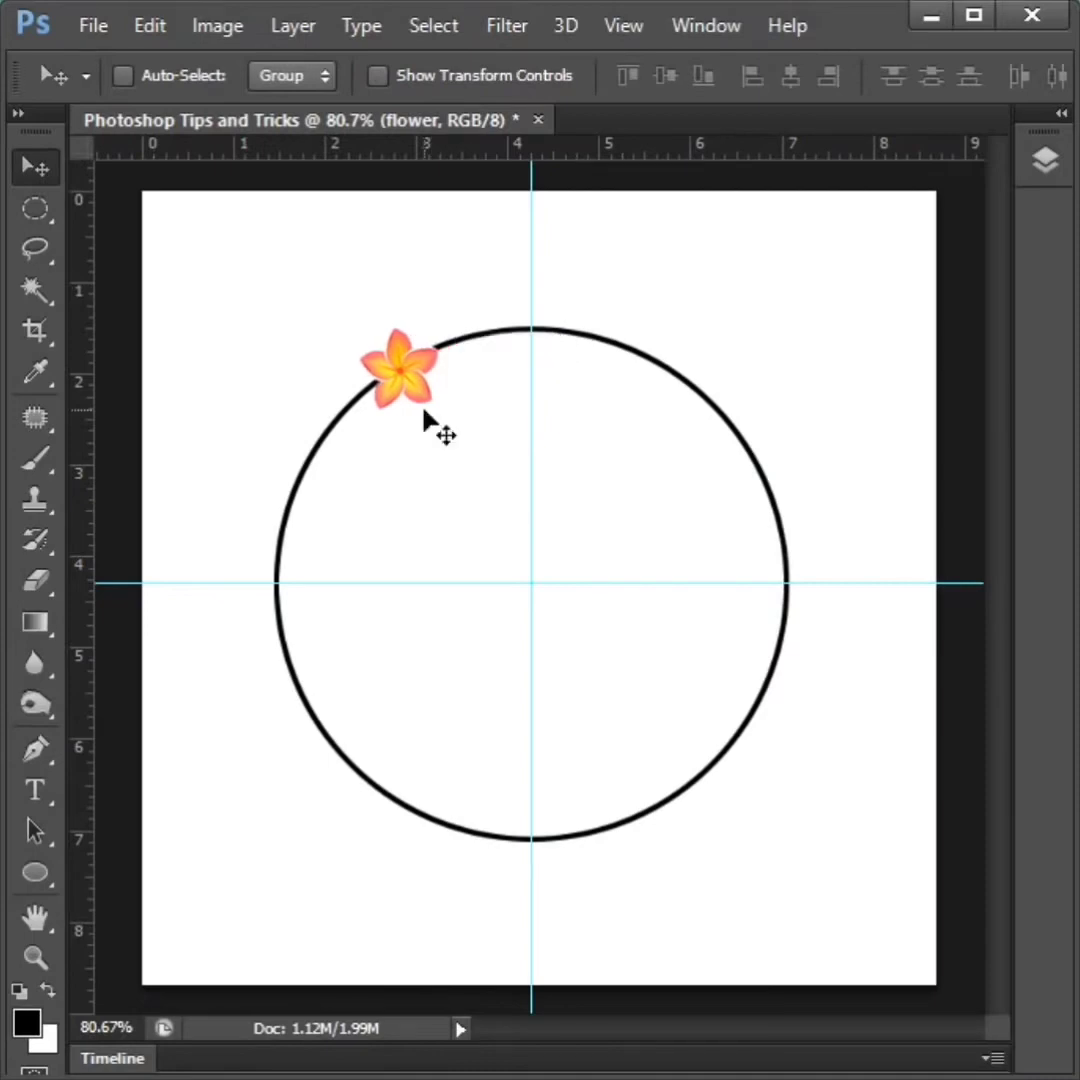
mouse_move(450, 445)
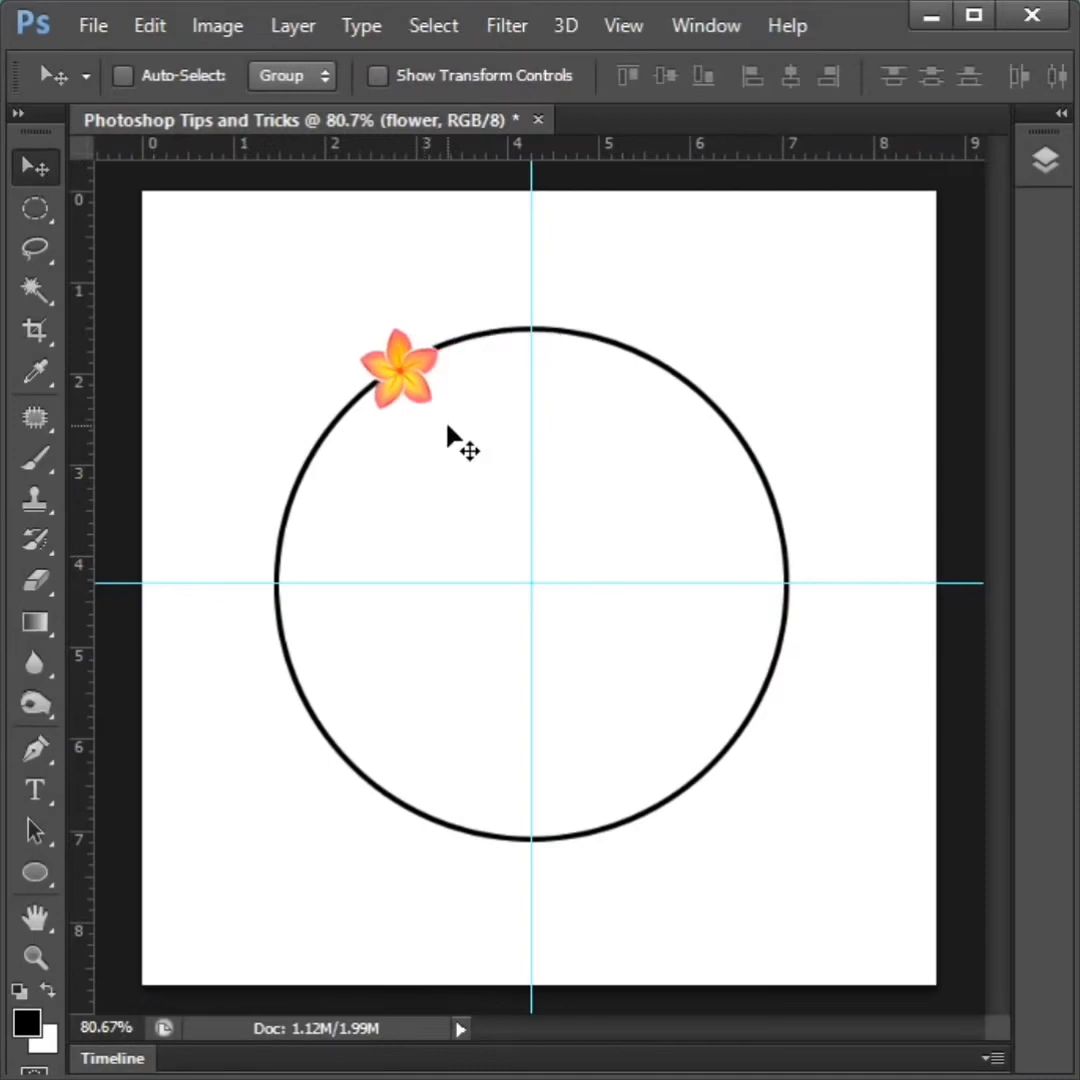
Transform the flower around a pivot at the guides' intersection, rotating it 15°.
left_click(398, 368)
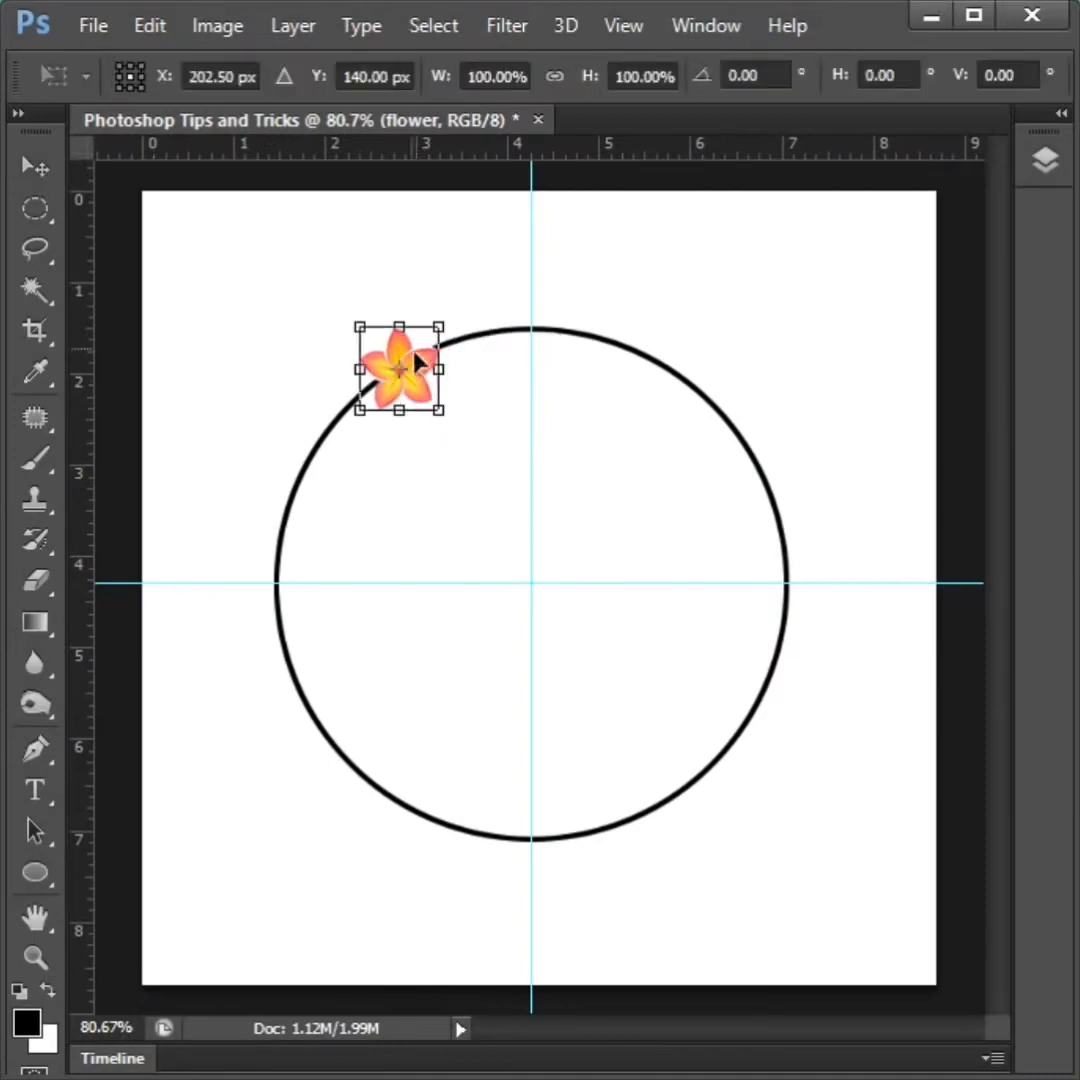
left_click_drag(400, 370, 470, 490)
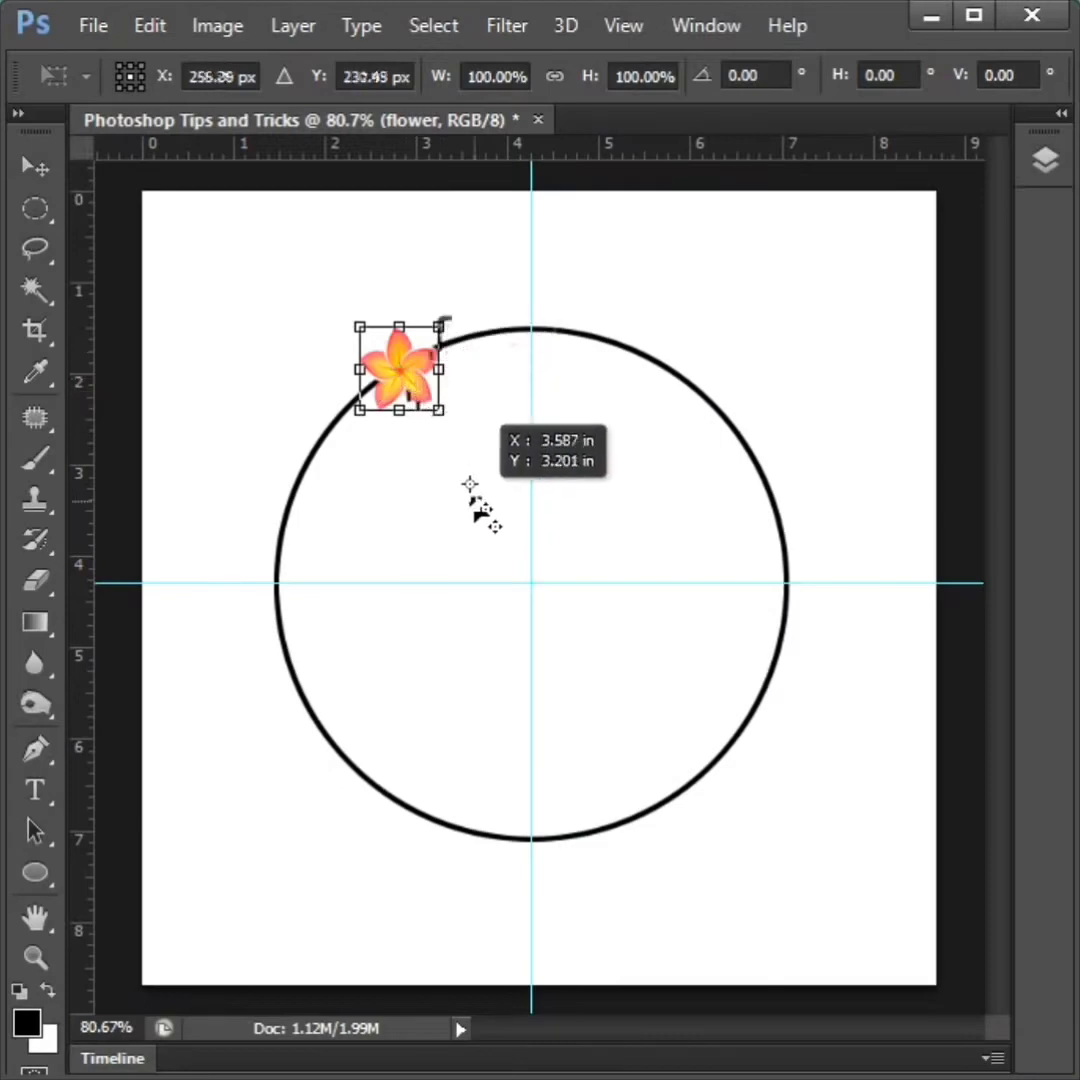
mouse_move(533, 603)
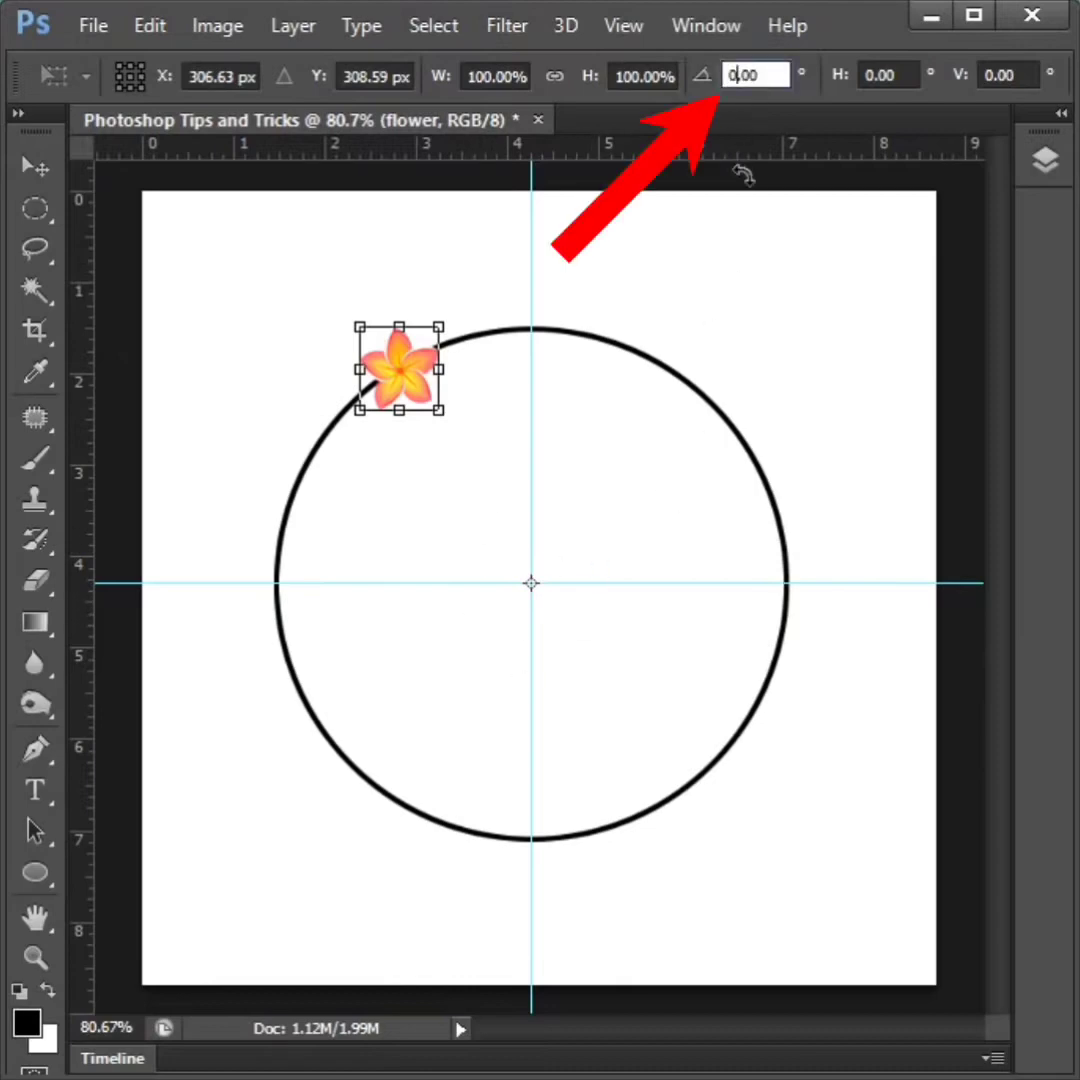
type("15.00")
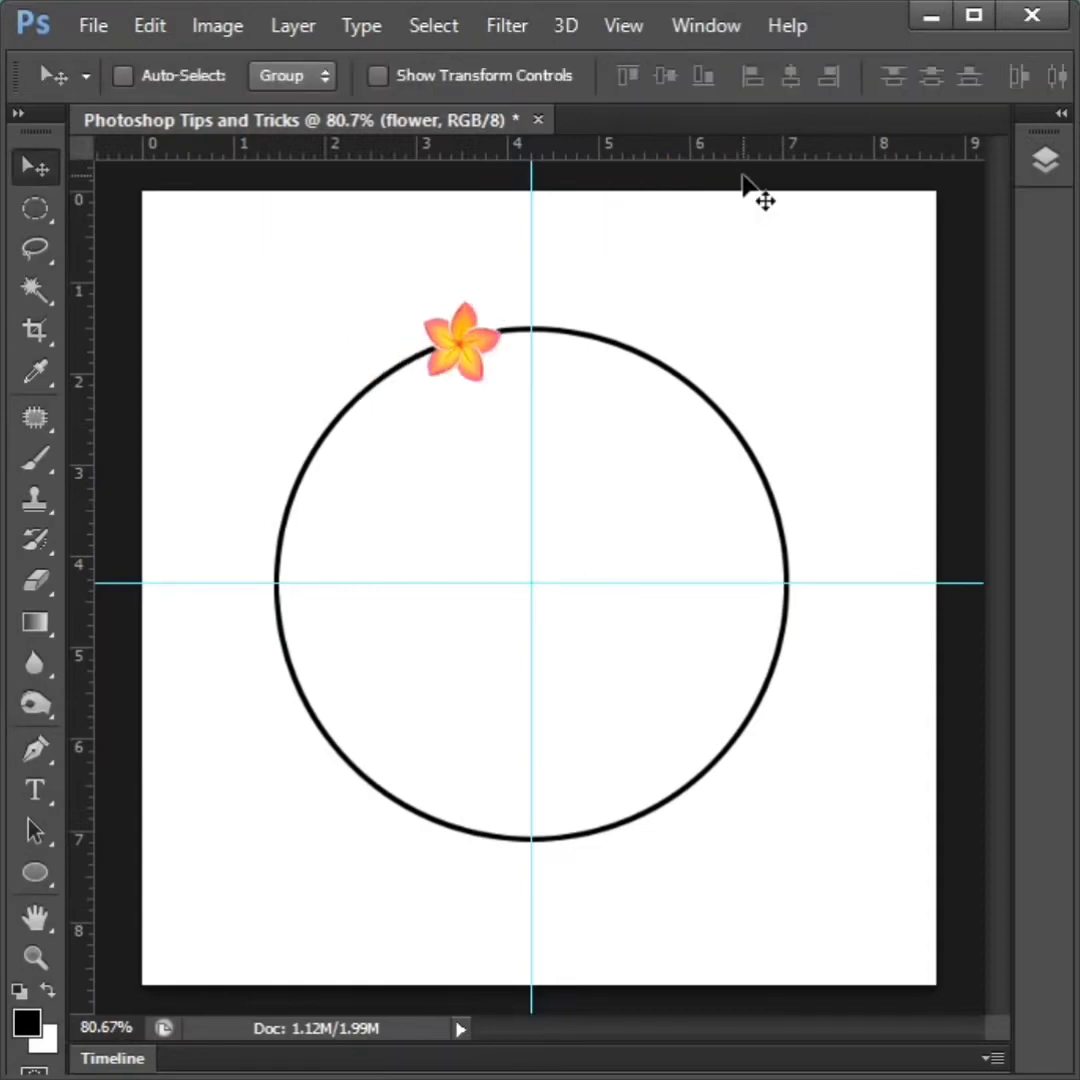
Repeat the duplicate-and-rotate transform (Shift+Ctrl+Alt+T) until the flower copies close the ring.
key("Shift+Ctrl+Alt+T")
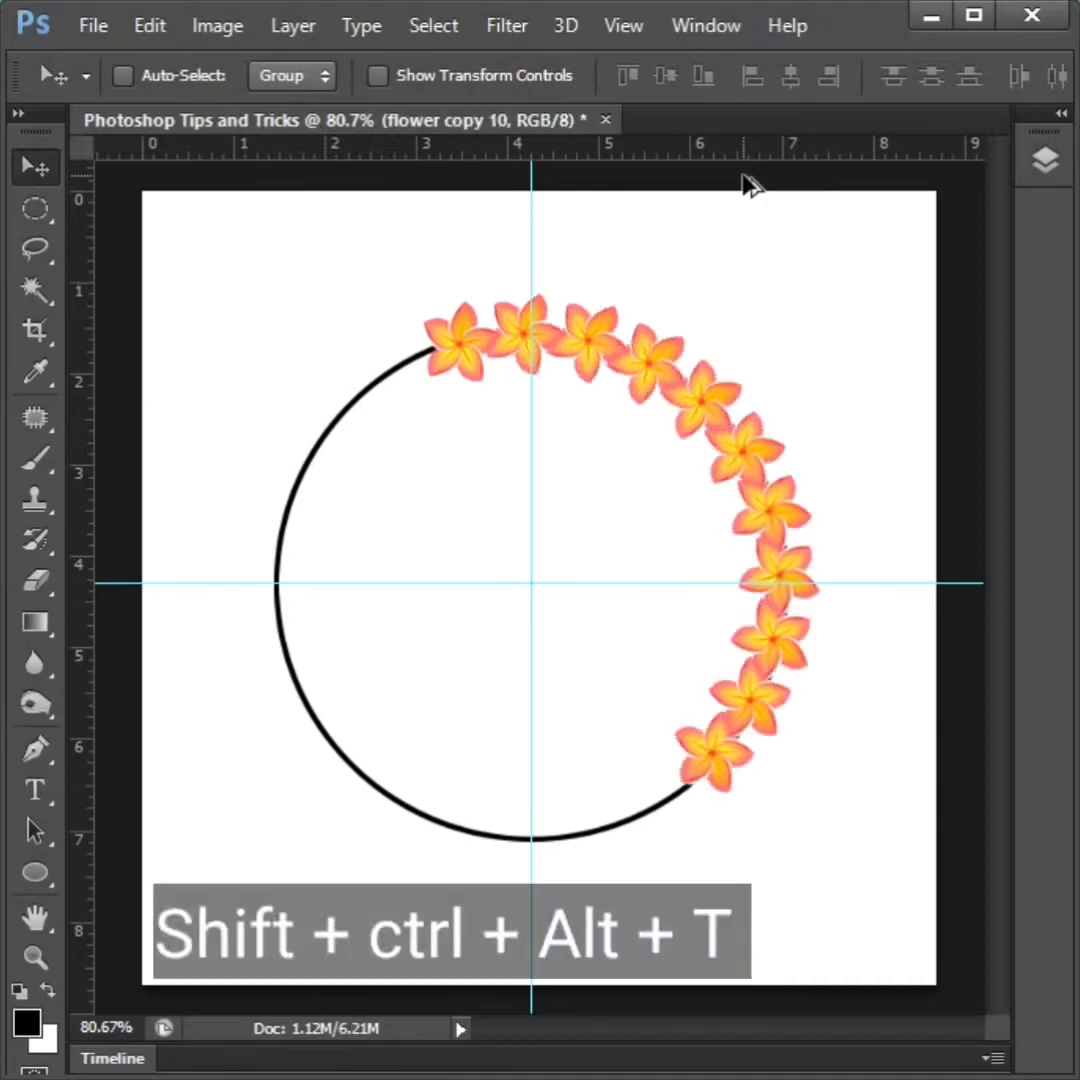
key("shift+ctrl+alt+t")
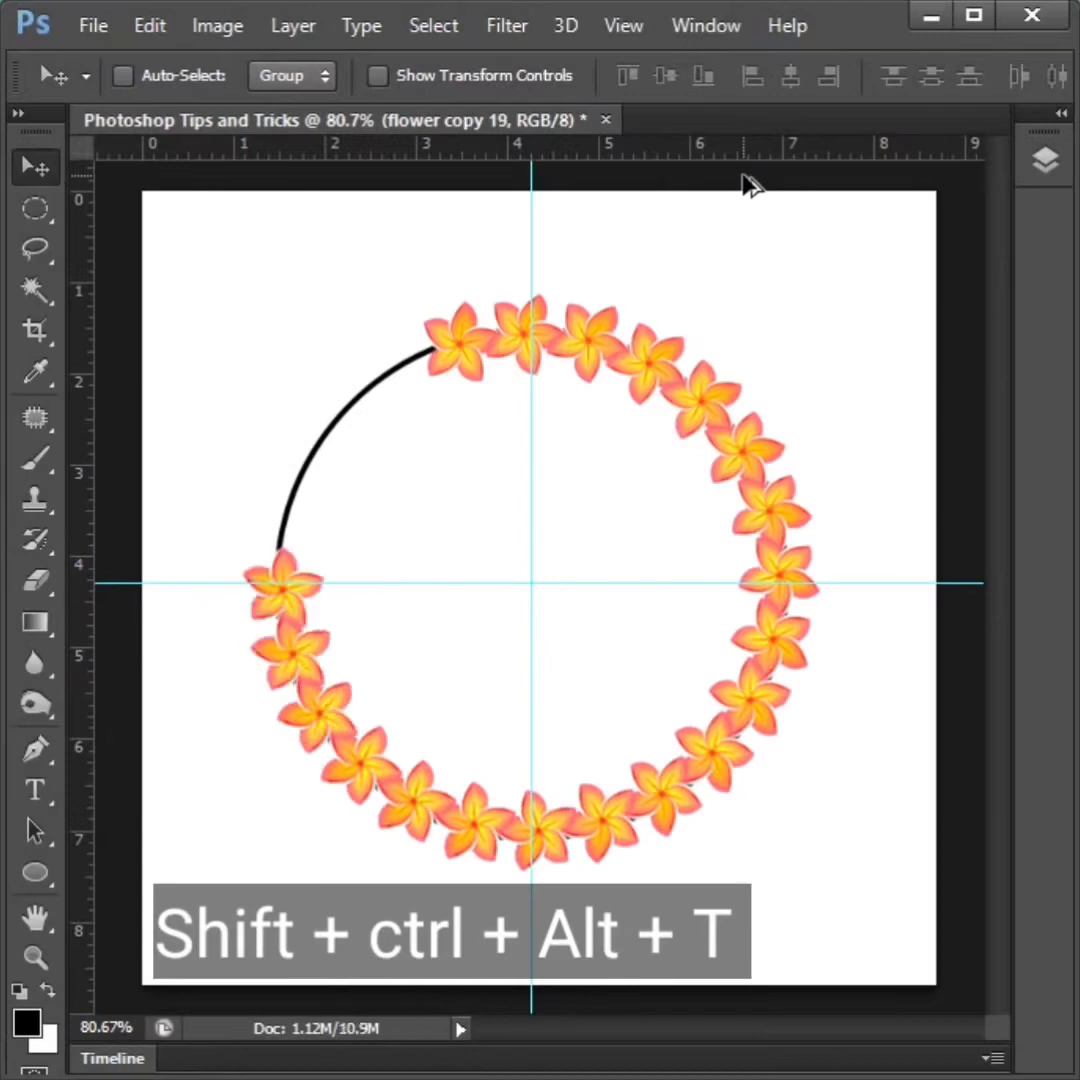
key("Shift+Ctrl+Alt+T")
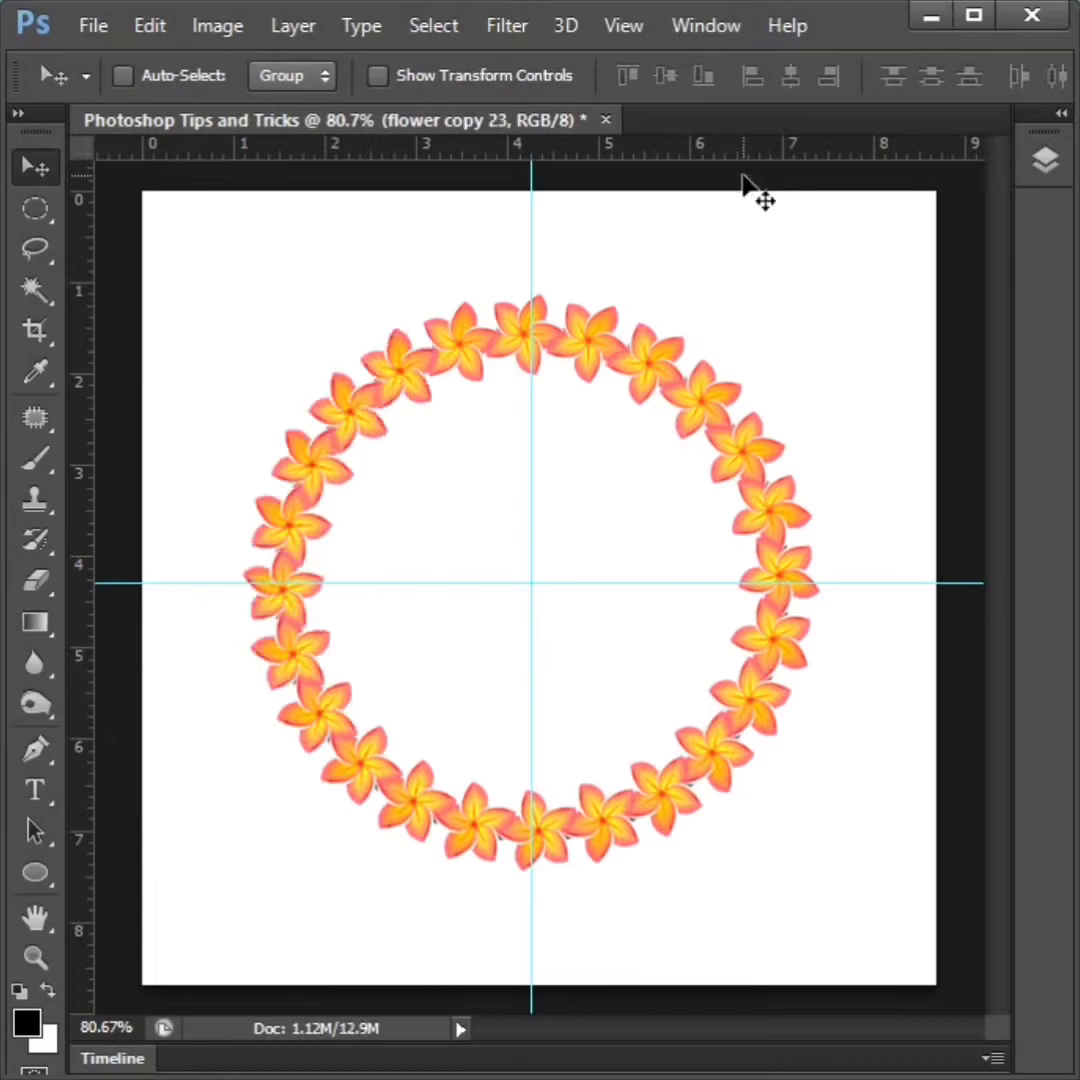
mouse_move(1050, 203)
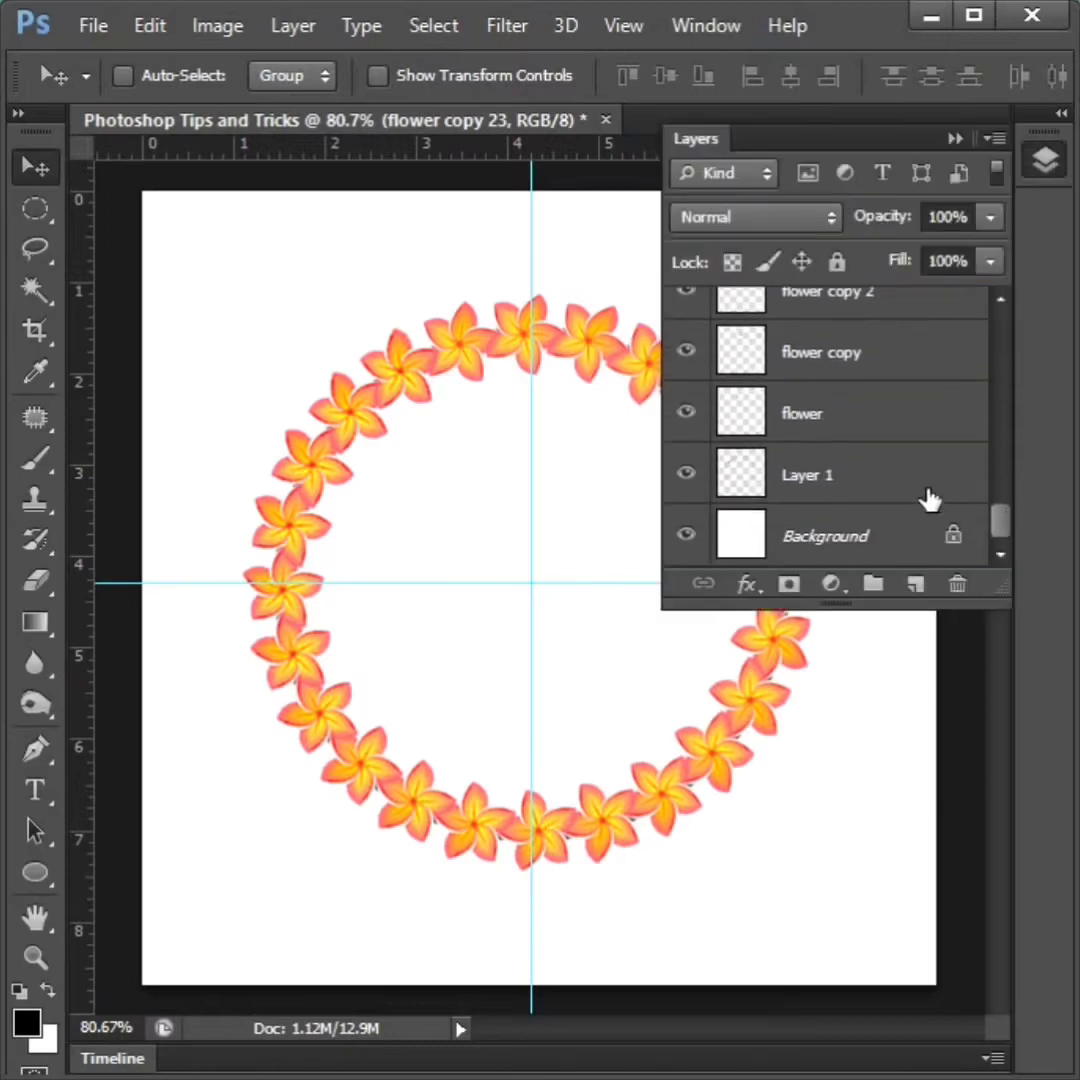
Select all flower copy layers and merge them into flower copy 23.
left_click(855, 413)
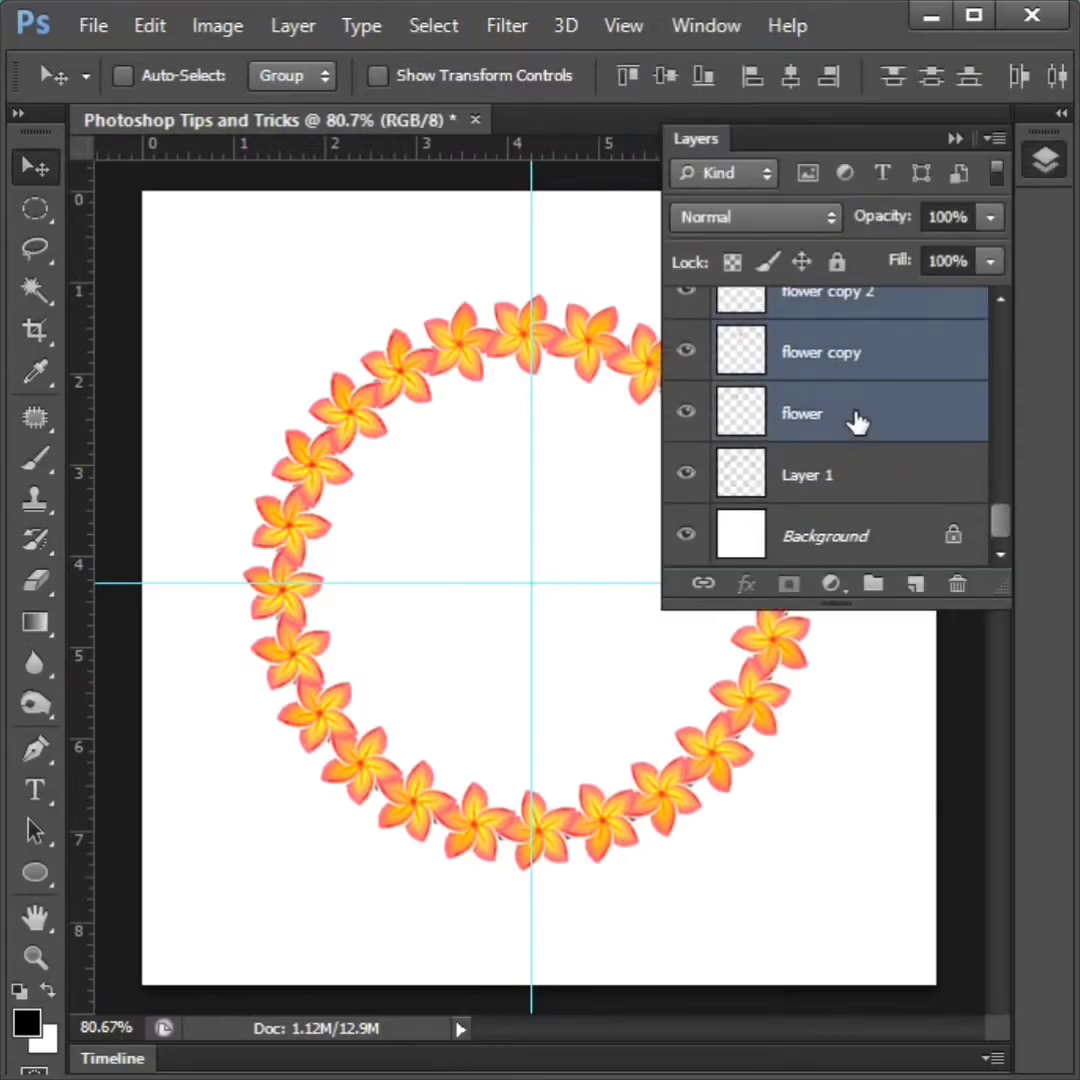
right_click(852, 413)
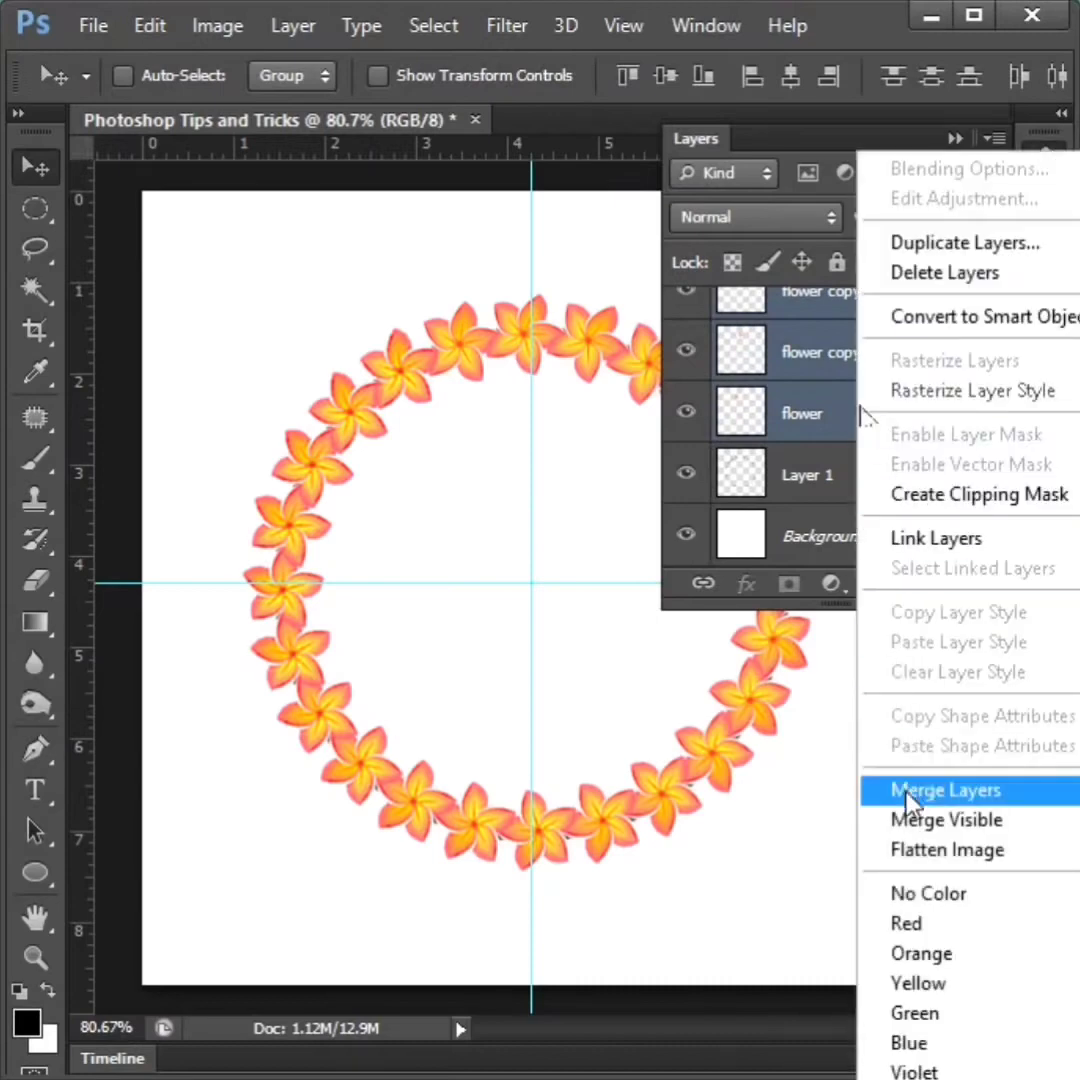
left_click(945, 791)
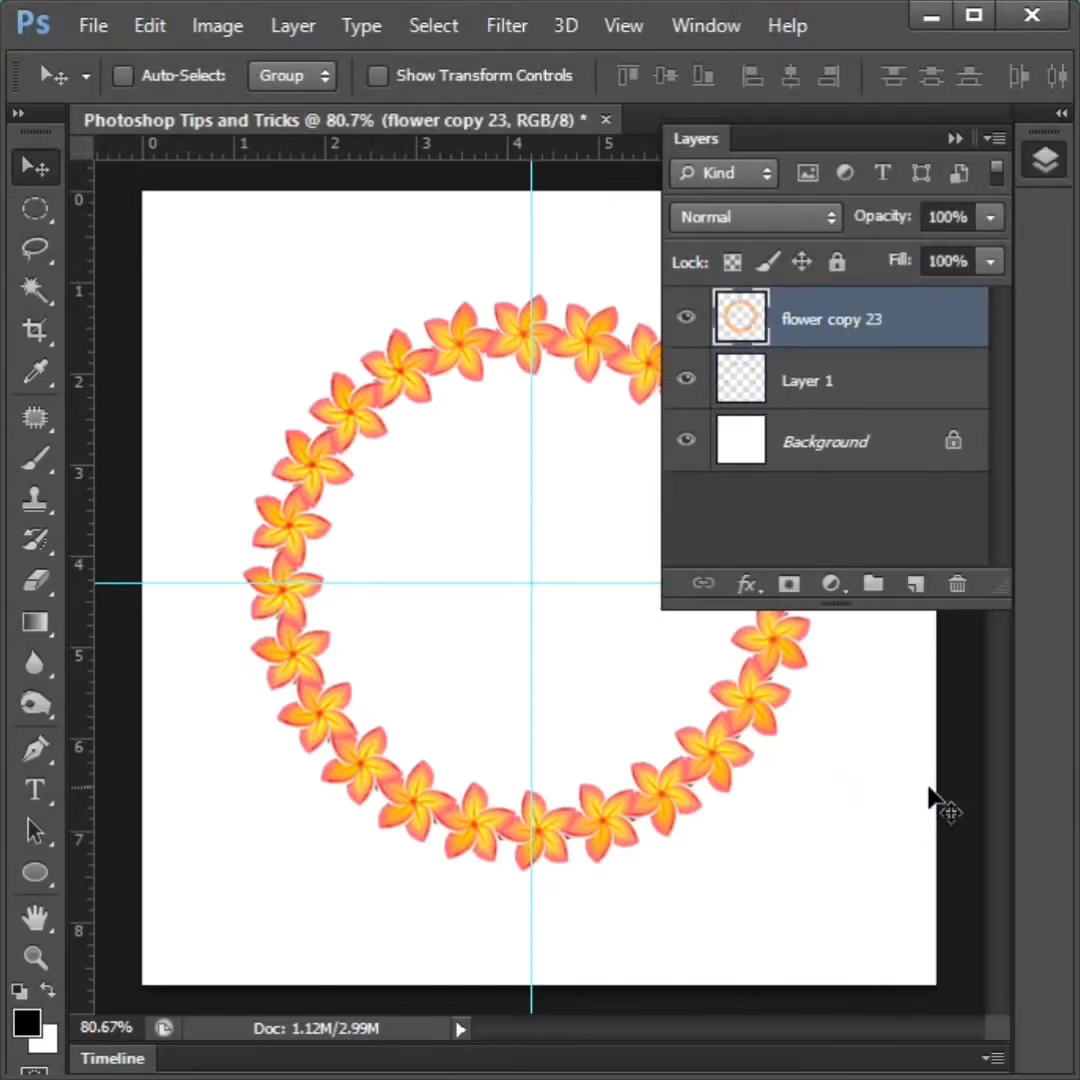
mouse_move(875, 340)
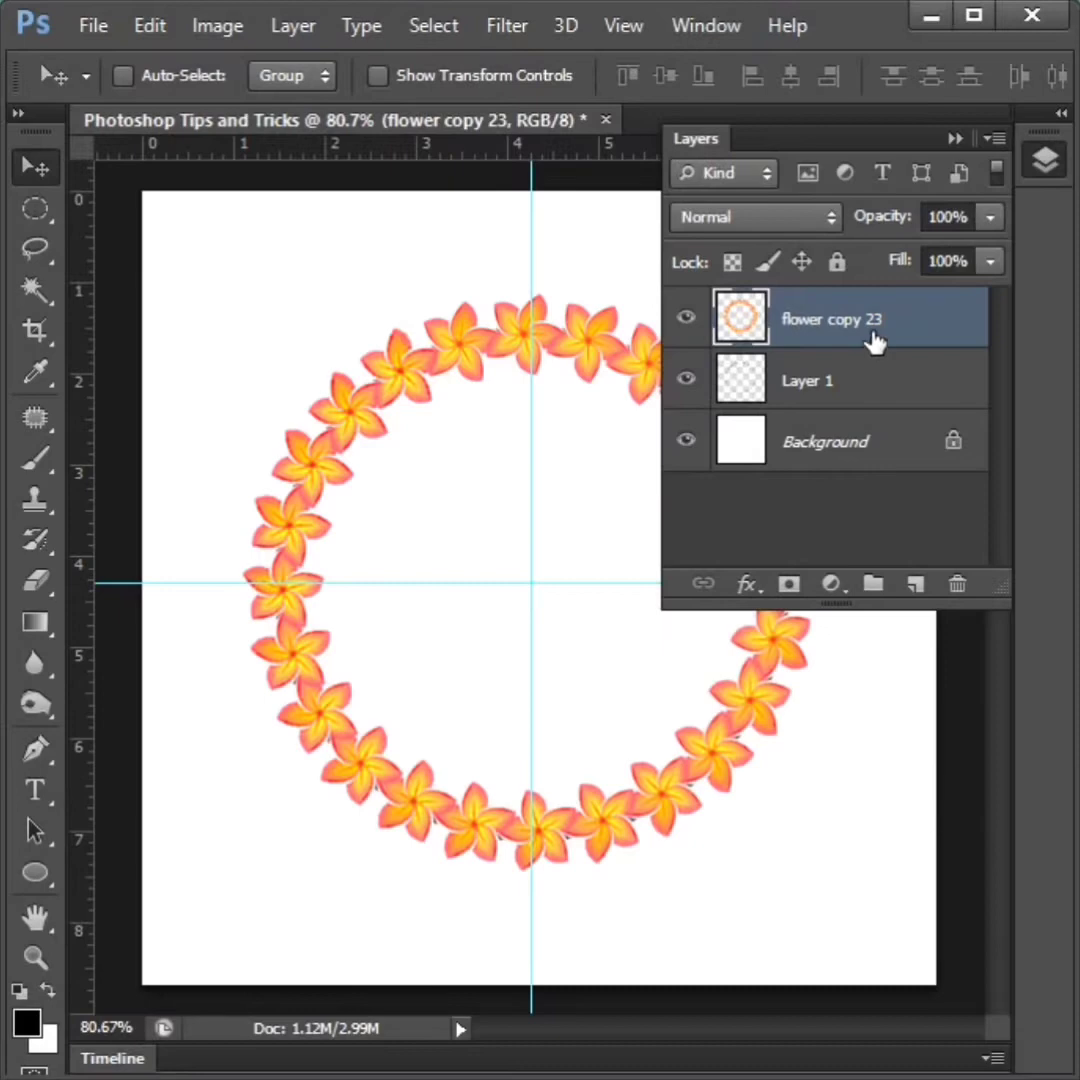
Duplicate the ring as flower copy 24 and rotate it slightly to offset flowers.
key("Ctrl+J")
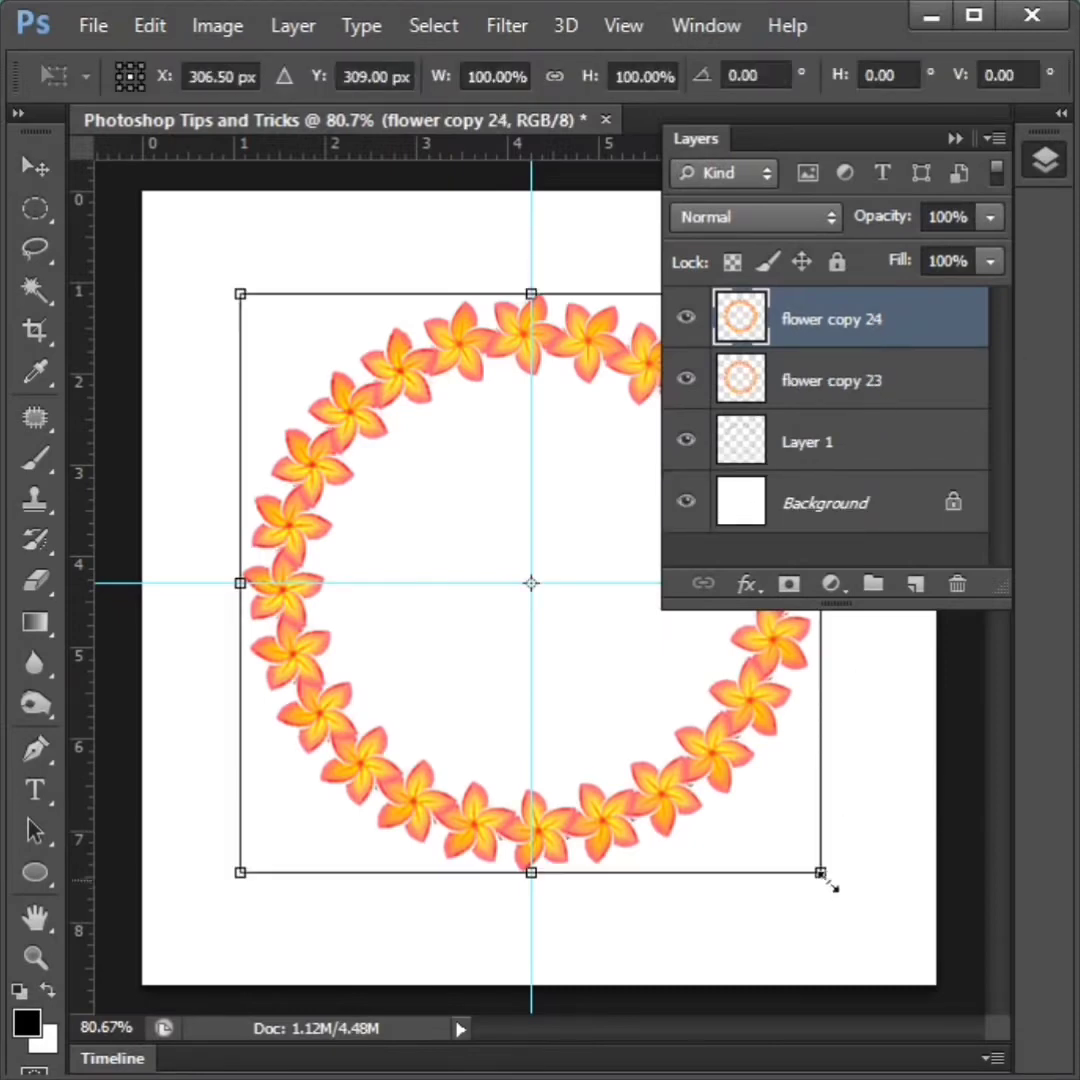
left_click_drag(826, 872, 788, 838)
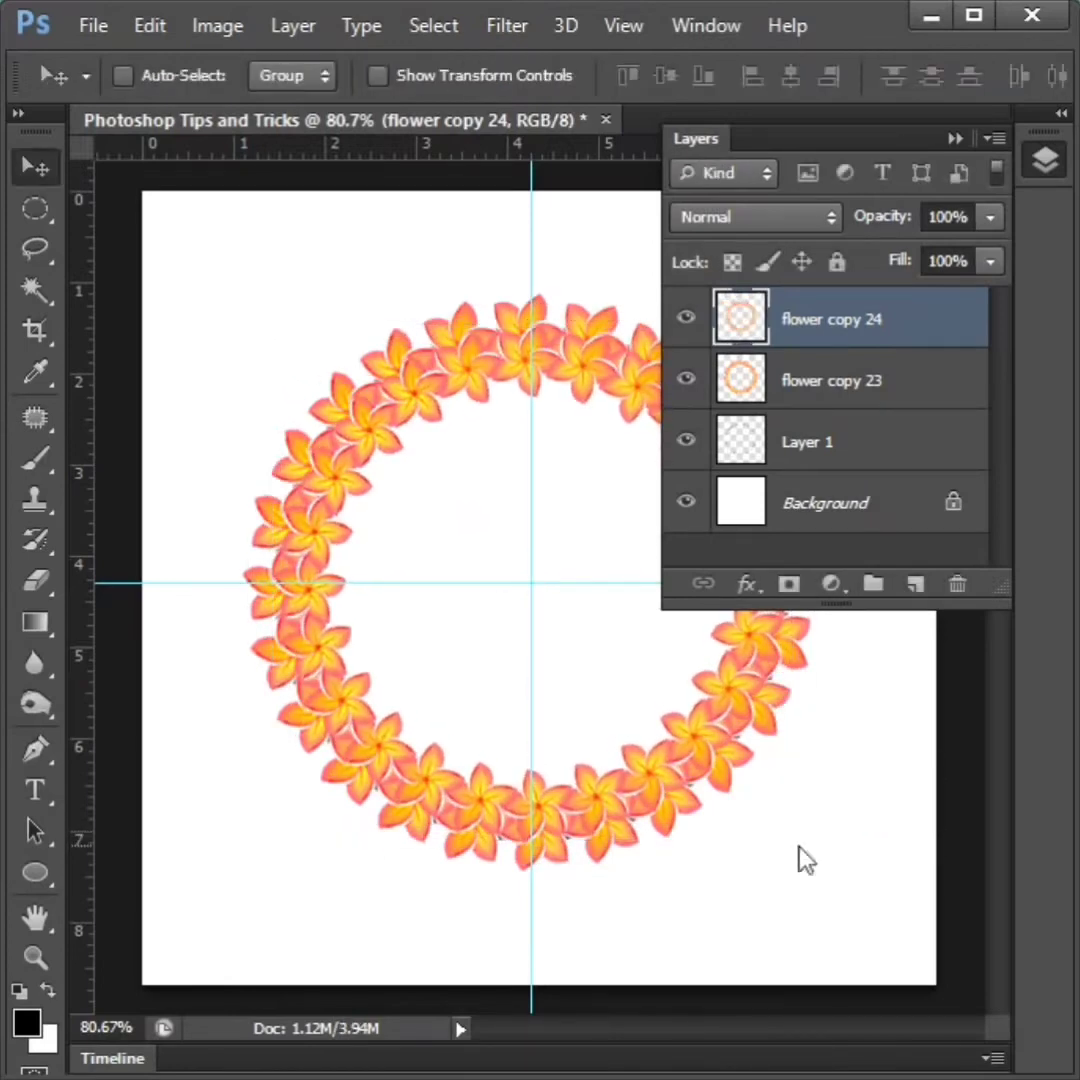
mouse_move(830, 375)
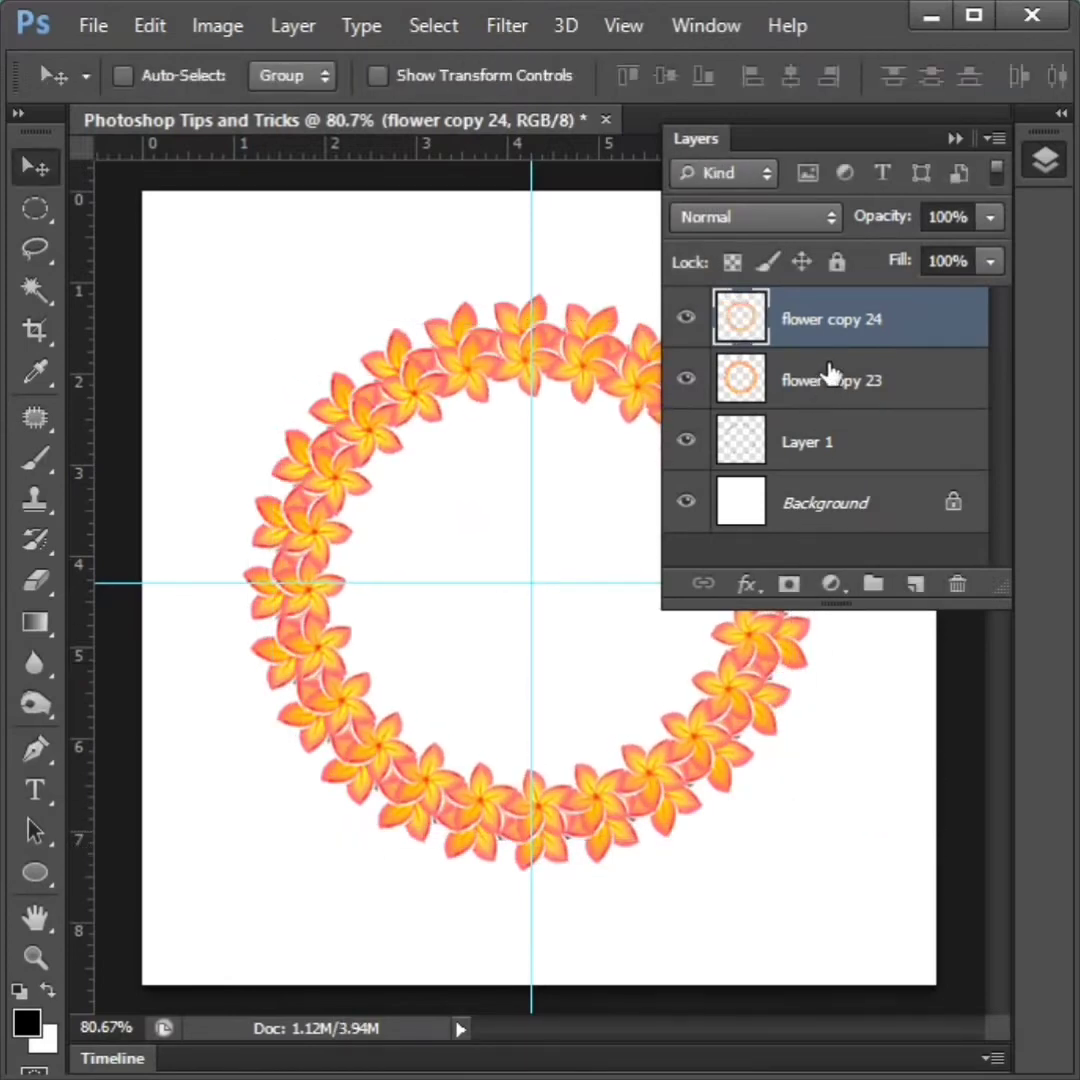
Merge the two rings, then add two progressively smaller ring copies toward the centre.
right_click(830, 378)
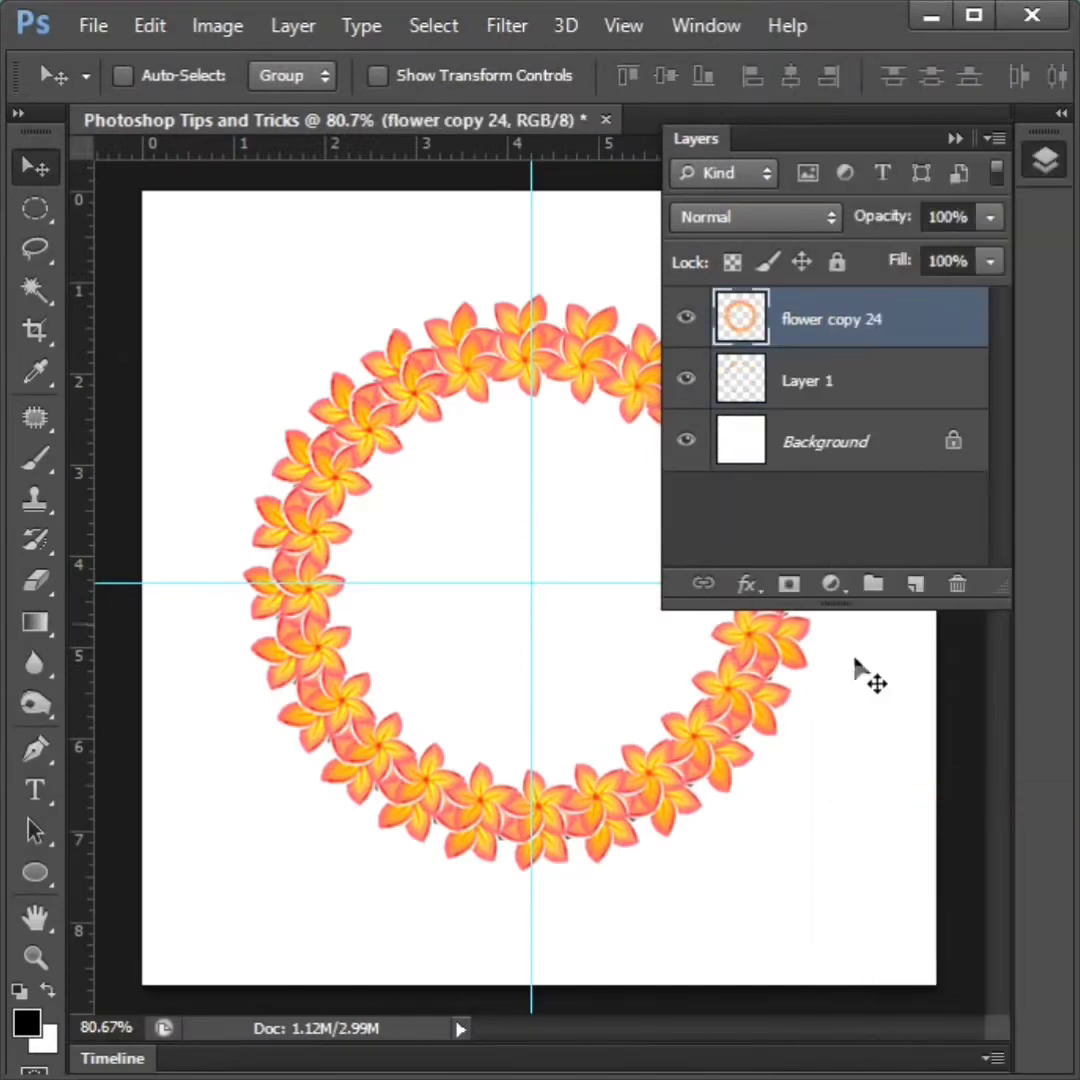
key("ctrl+j")
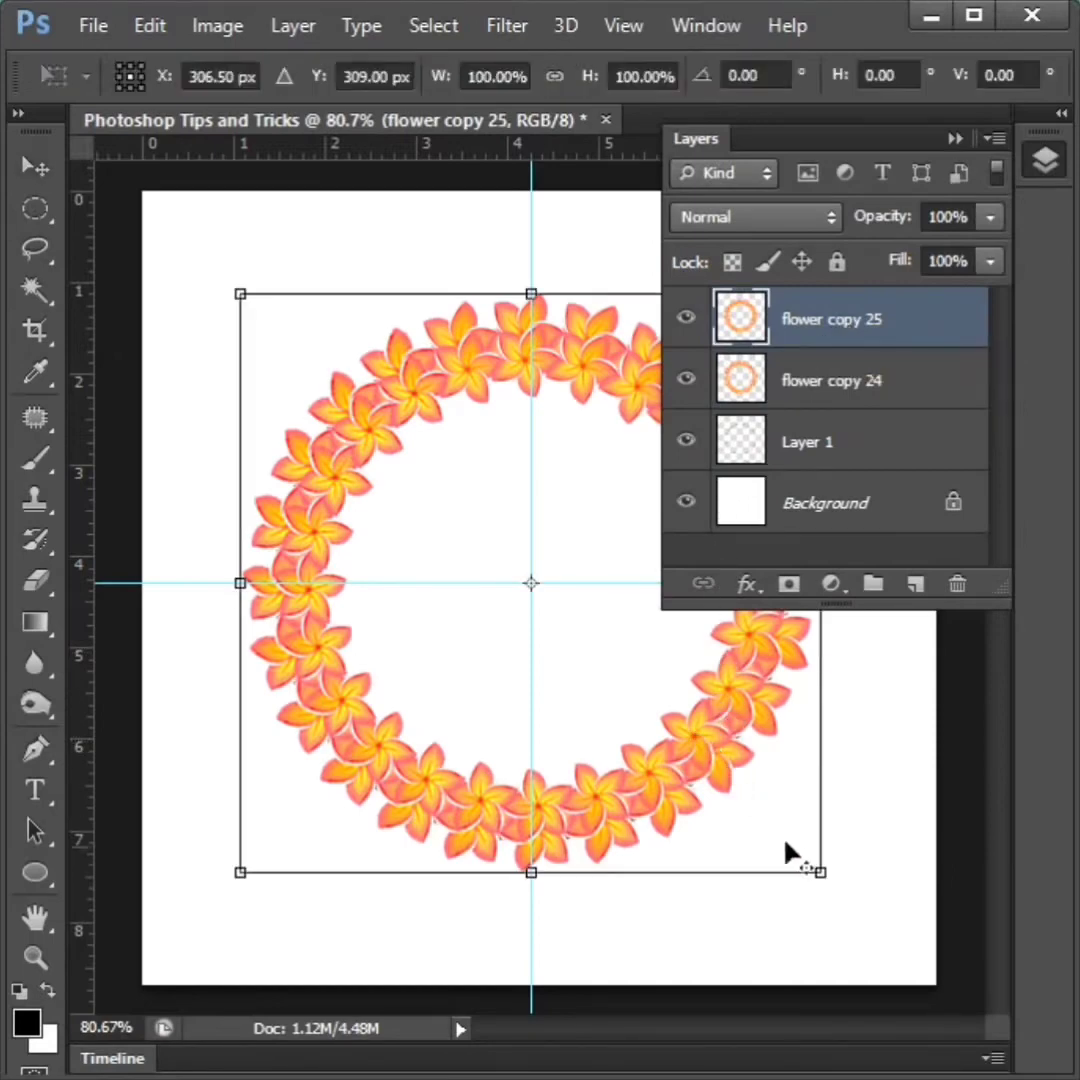
left_click_drag(810, 870, 785, 828)
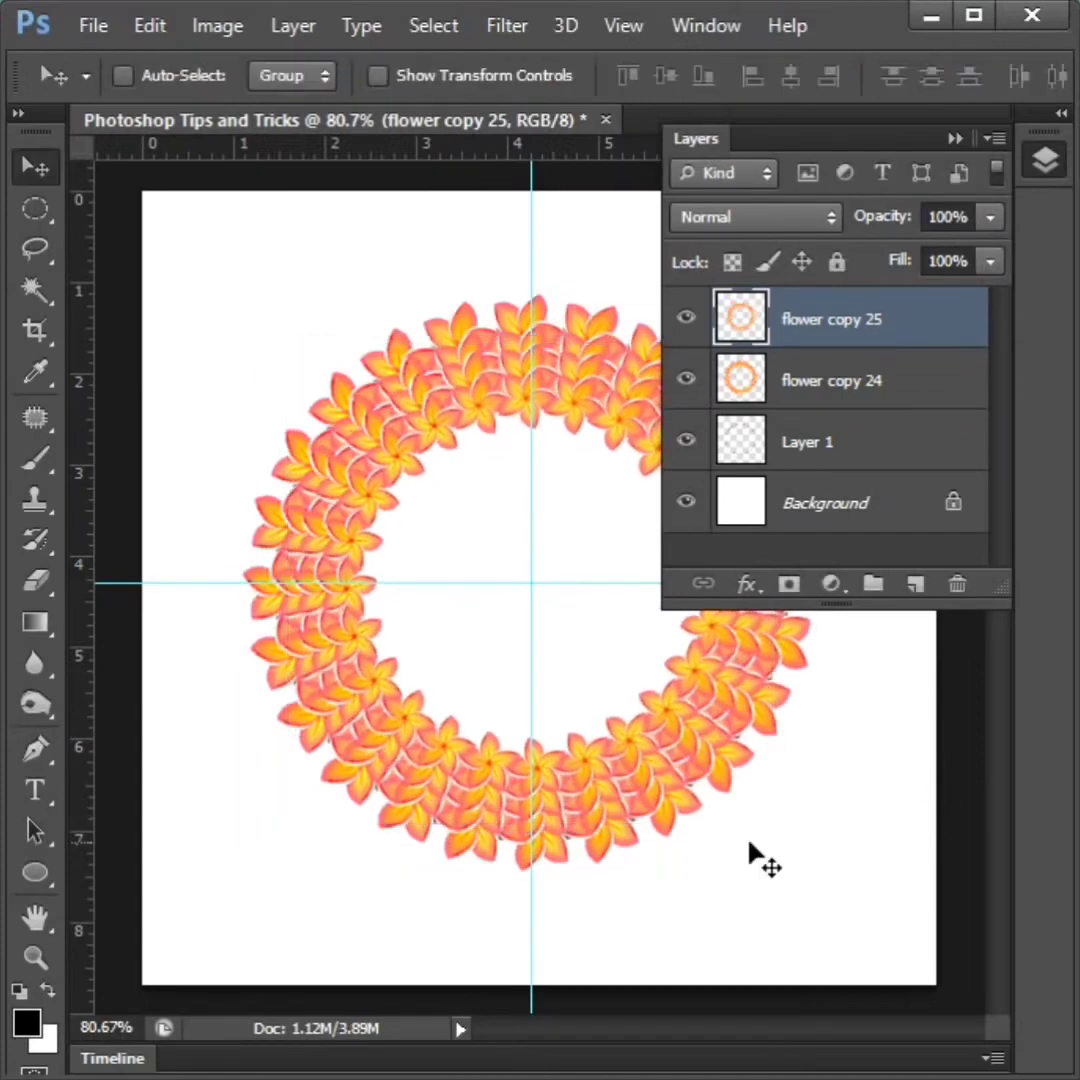
mouse_move(818, 363)
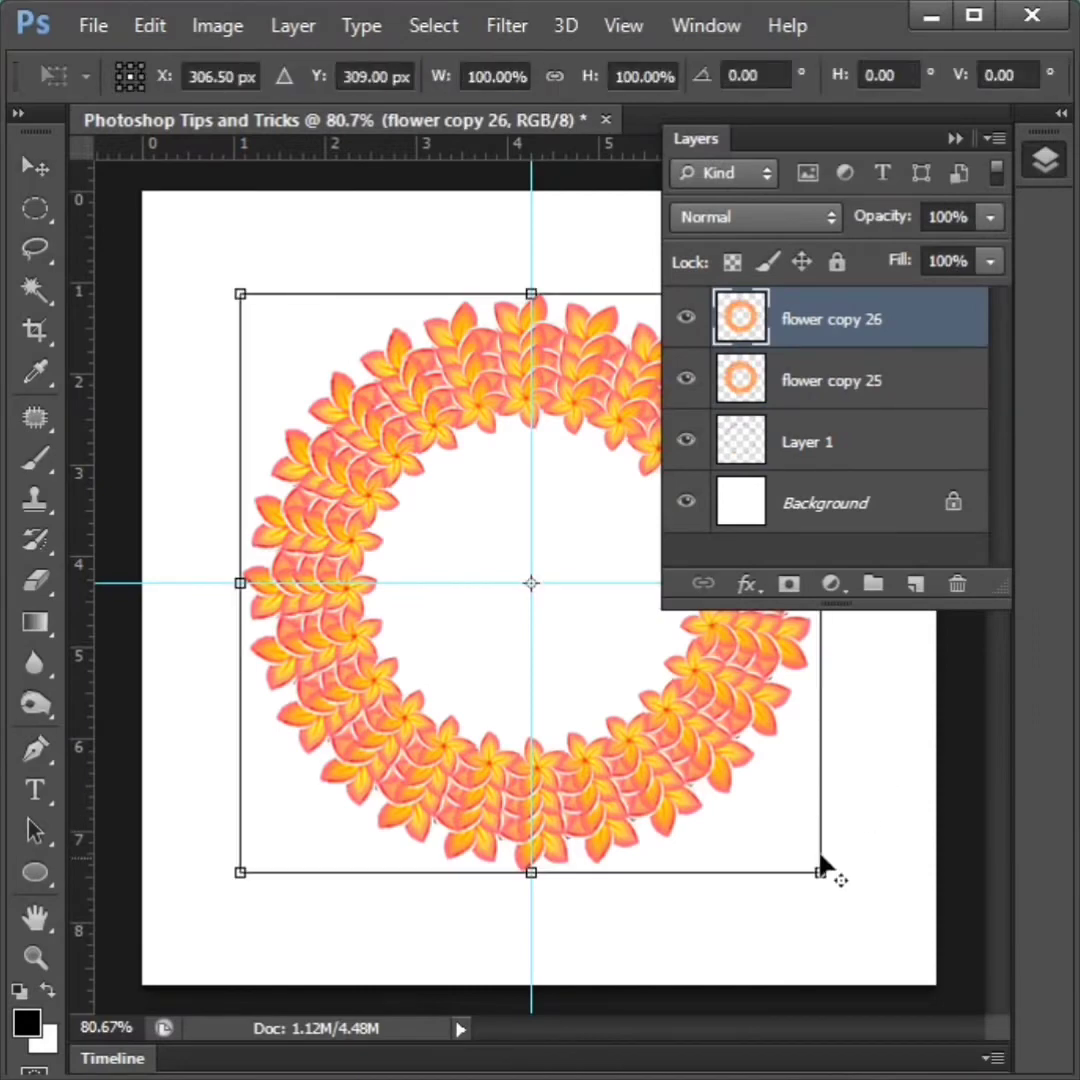
left_click_drag(825, 870, 735, 780)
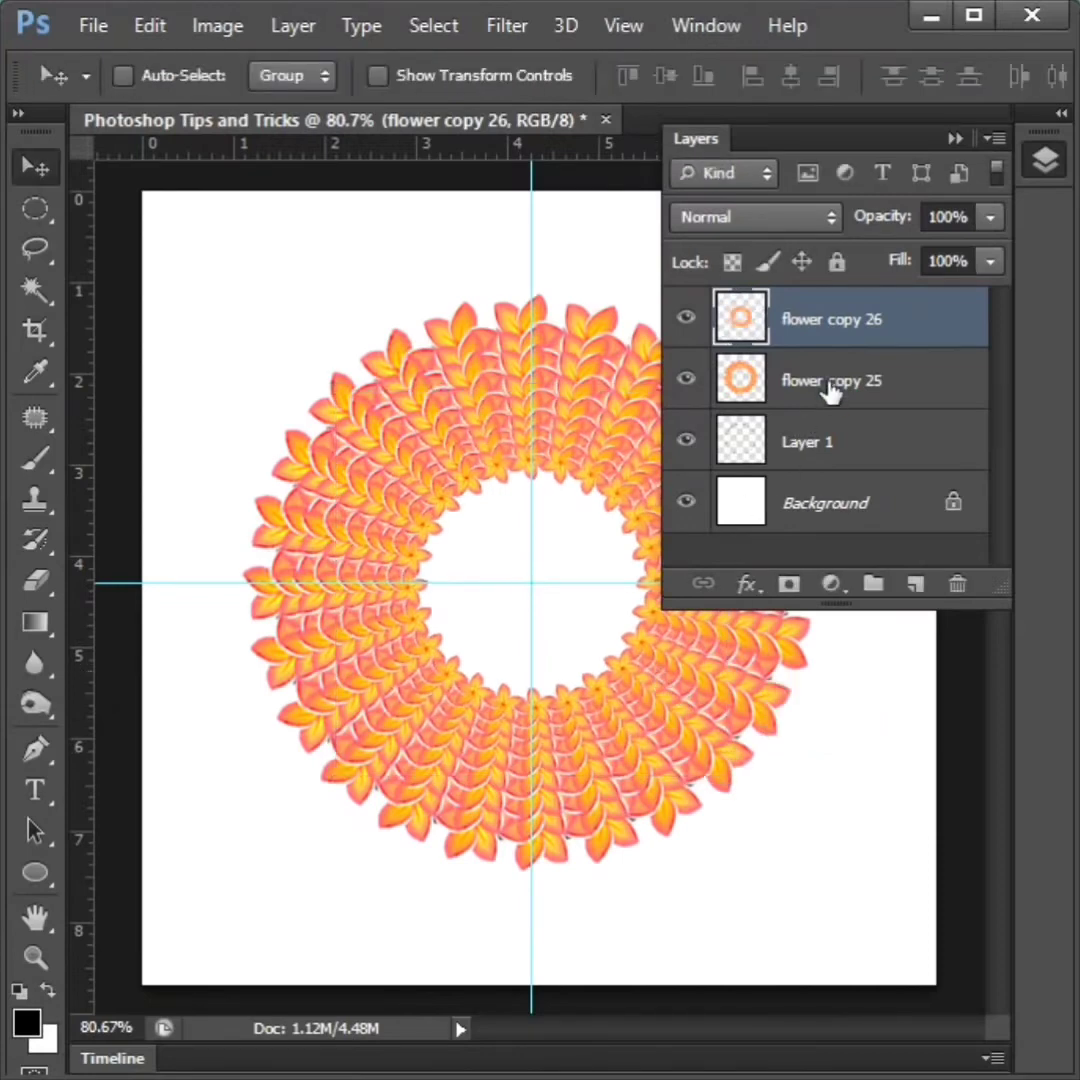
Merge the two ring layers, then scale a new ring copy down to about 45%.
right_click(830, 380)
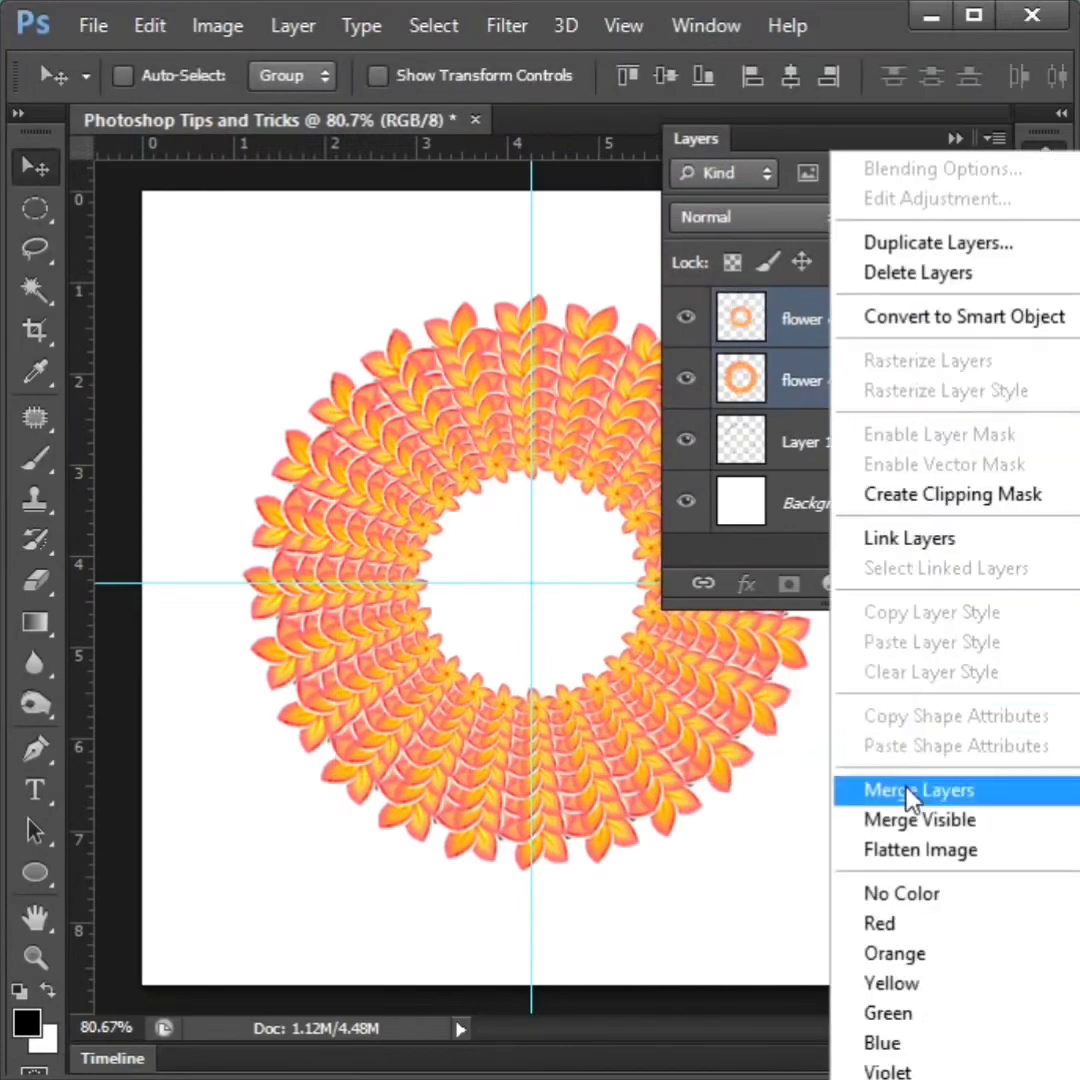
left_click(918, 790)
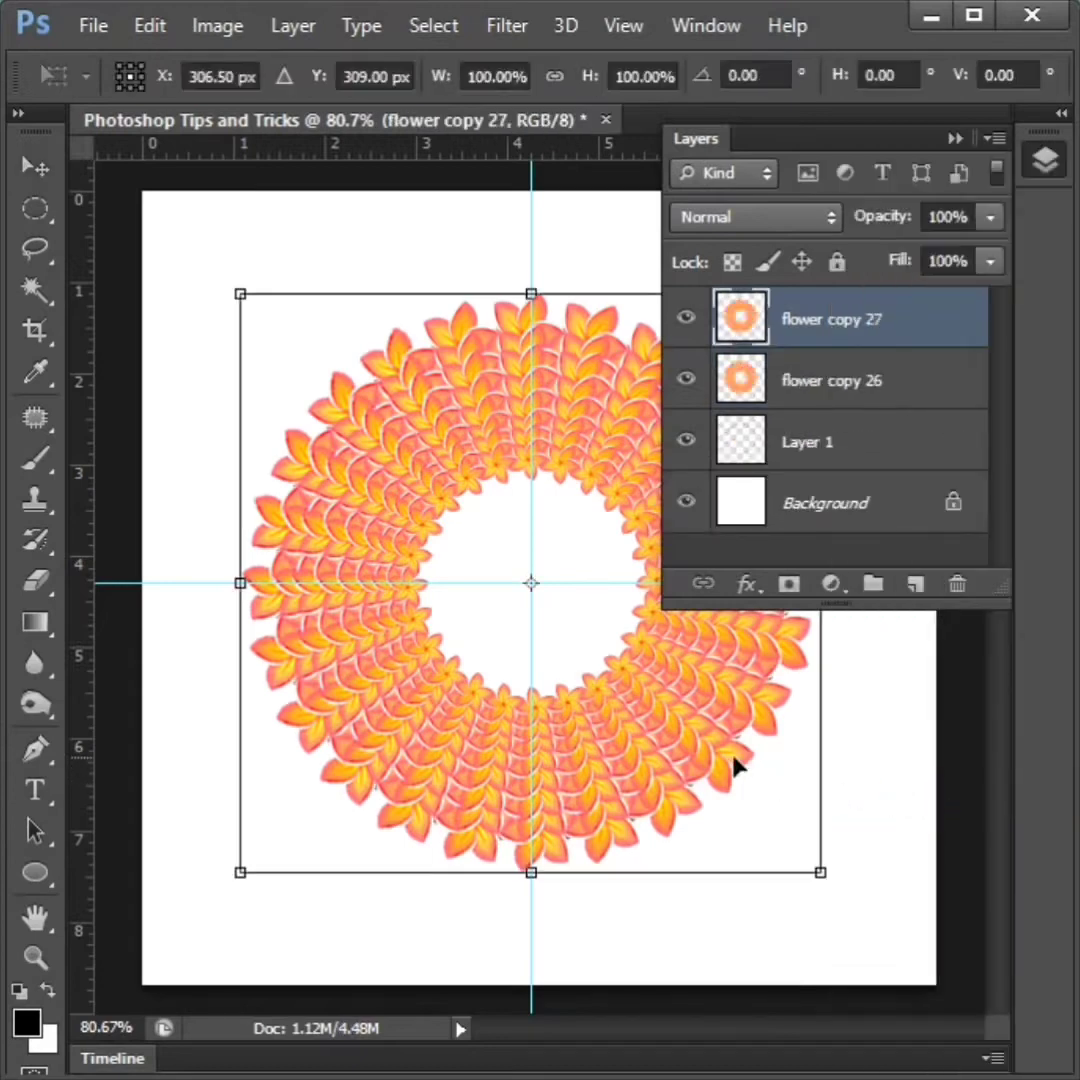
left_click_drag(820, 871, 750, 805)
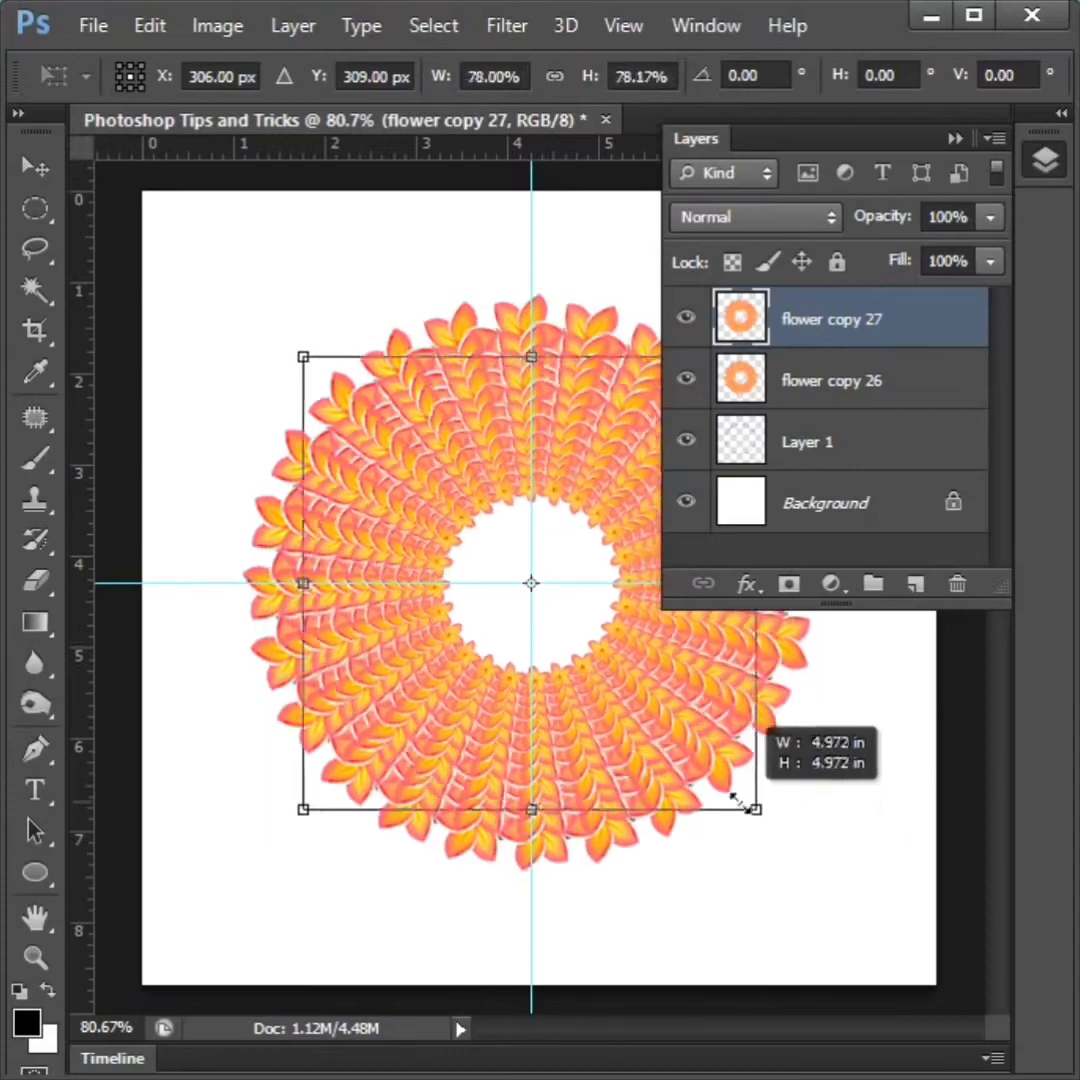
left_click_drag(755, 808, 655, 712)
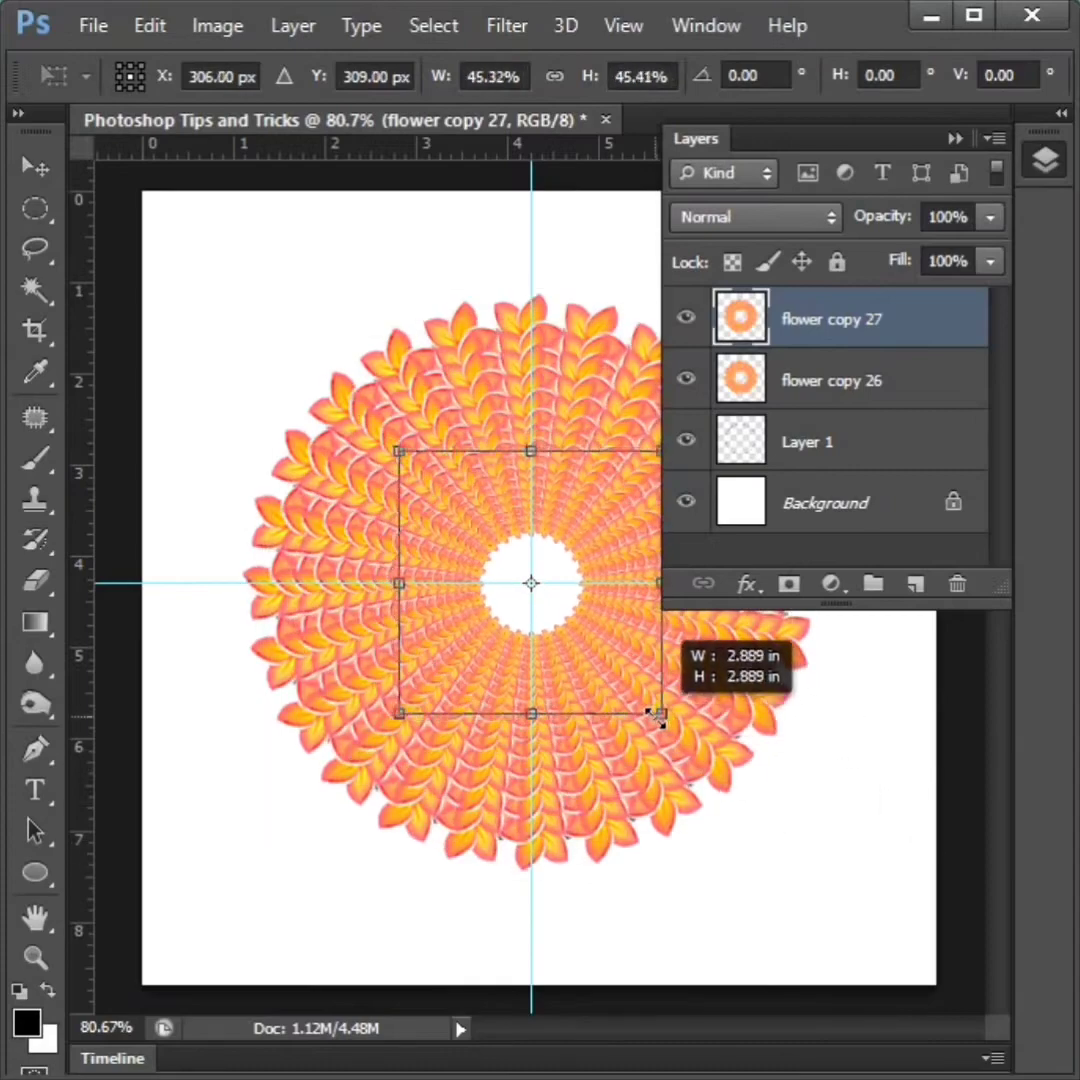
left_click_drag(658, 717, 650, 712)
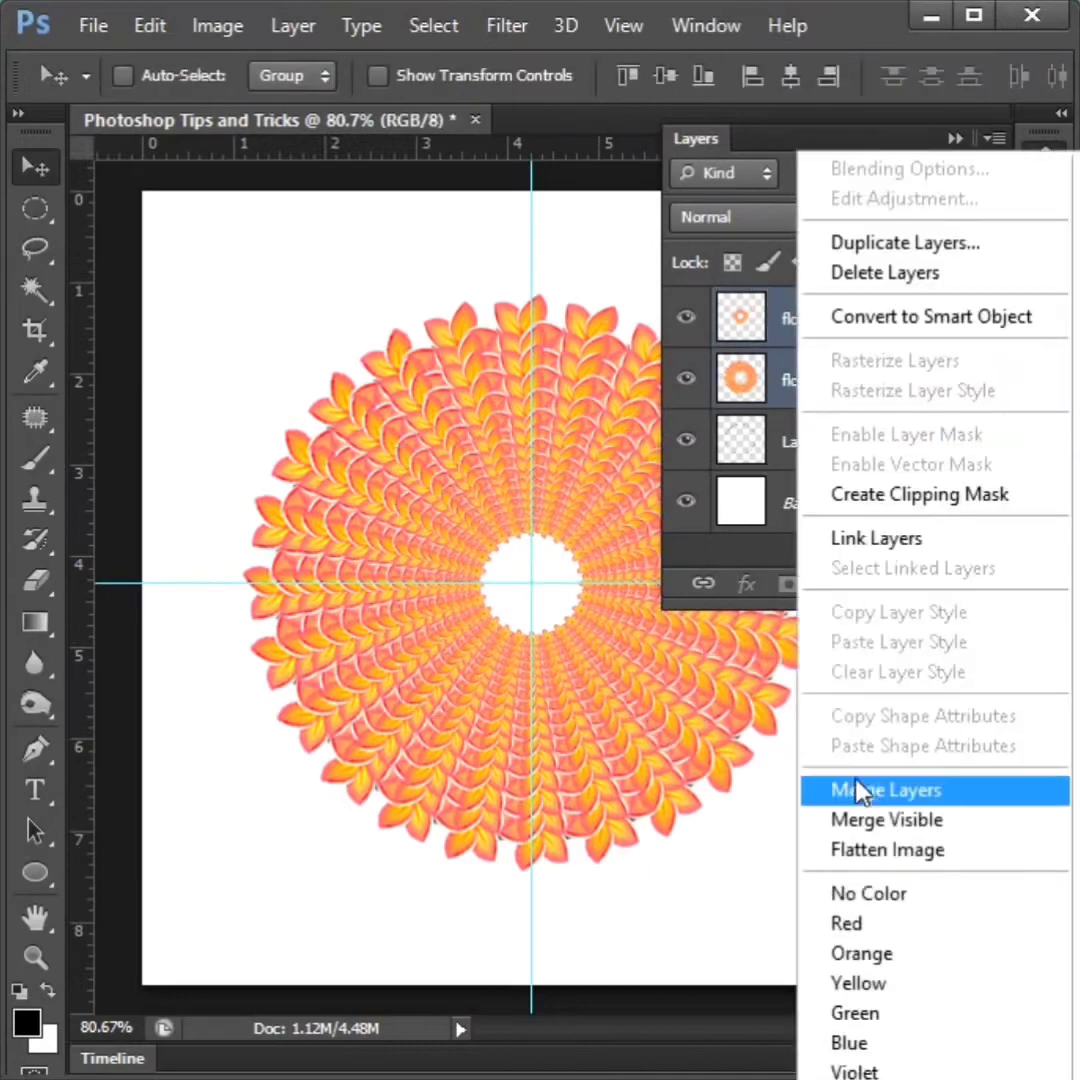
Merge the ring layers and shrink the new copy, flower copy 28, to about 35%.
left_click(885, 790)
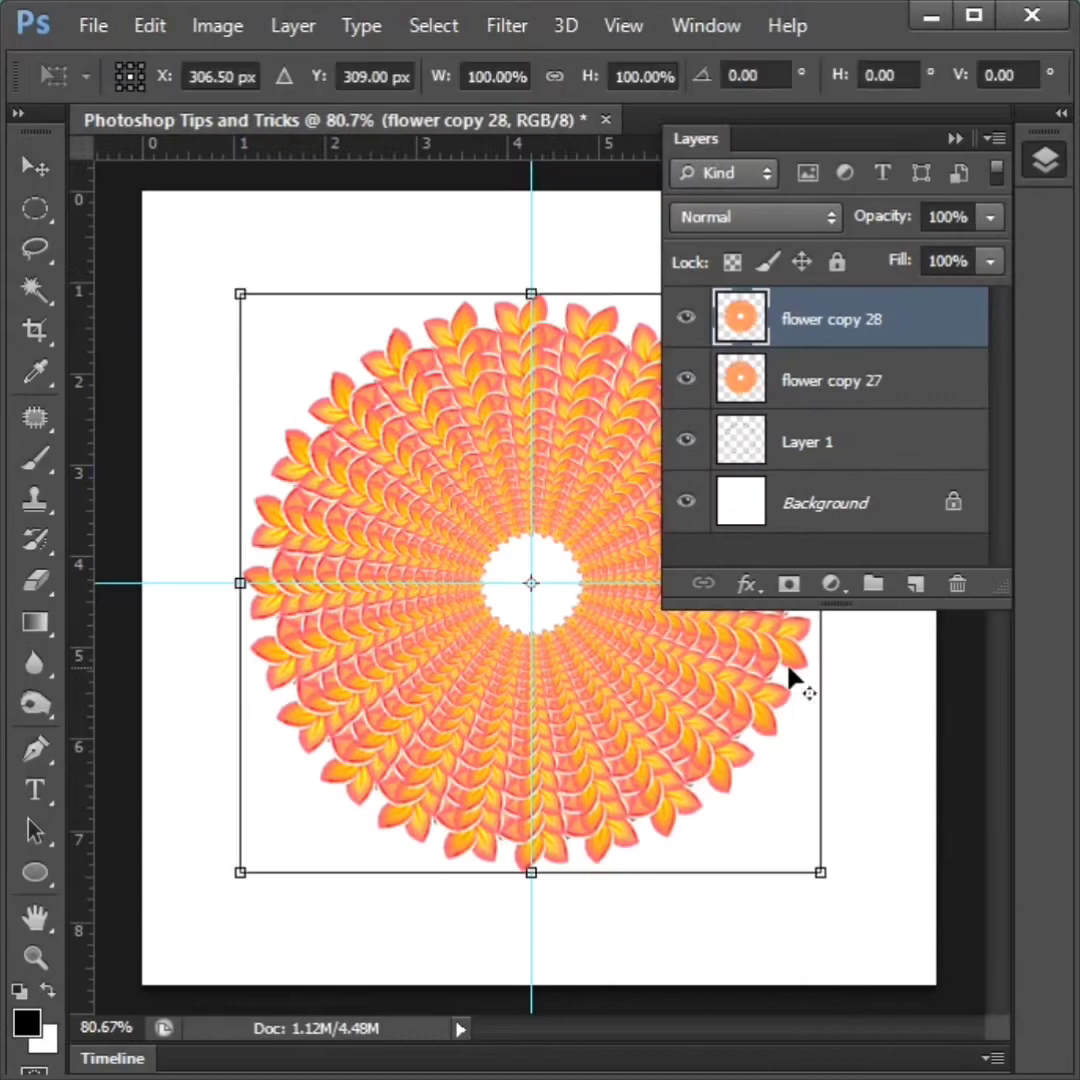
left_click_drag(820, 872, 632, 683)
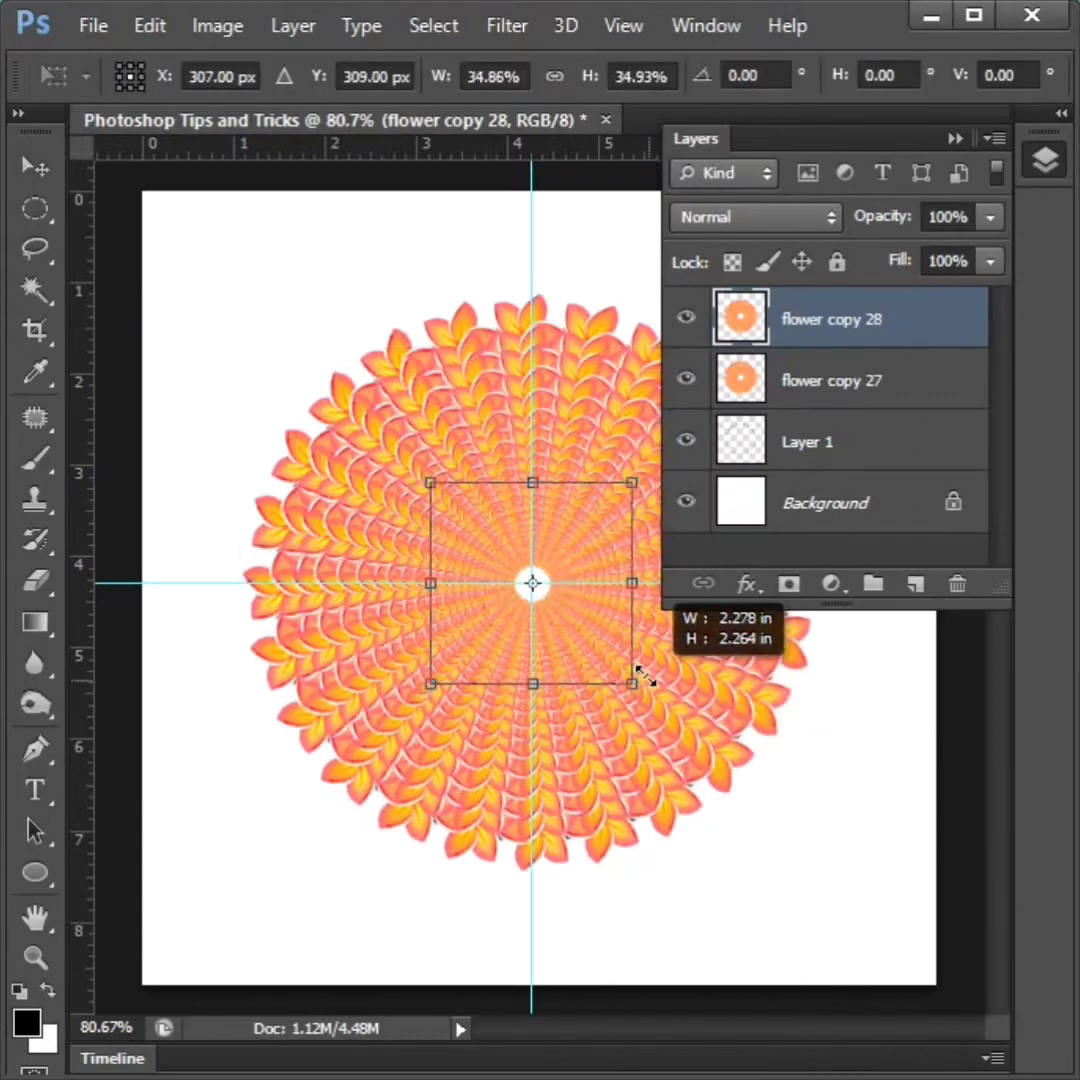